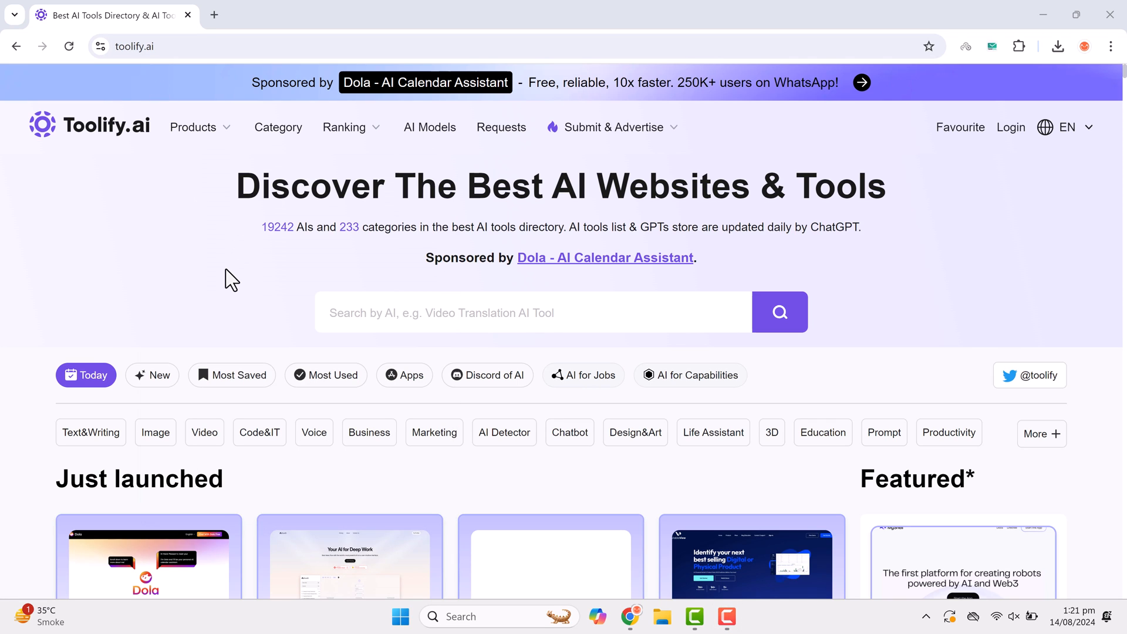
pyautogui.moveTo(295, 505)
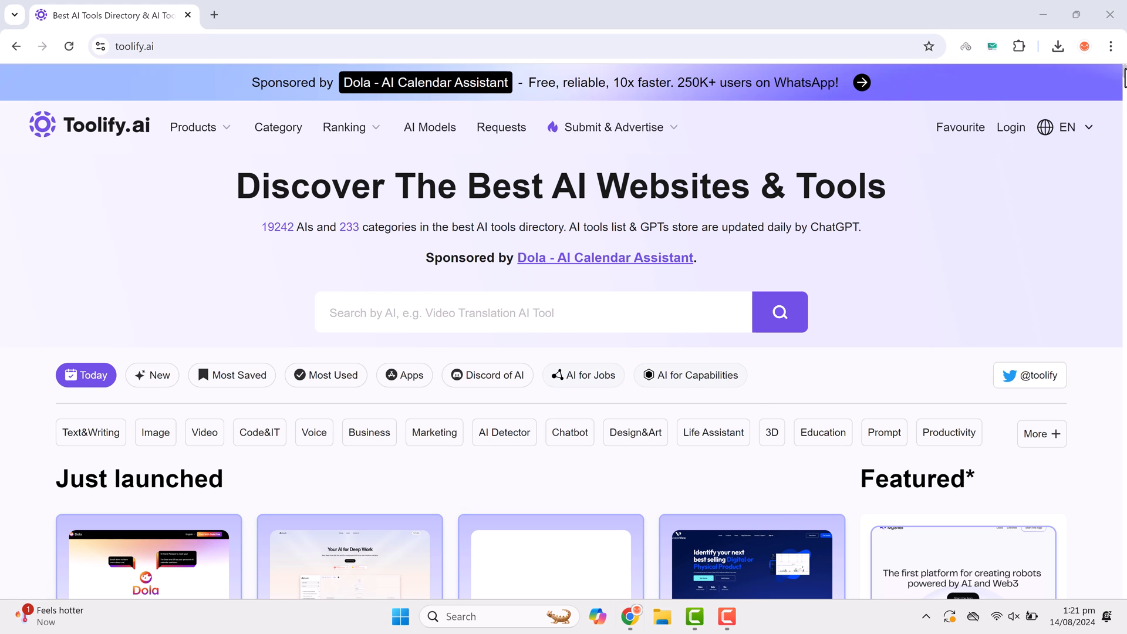
# - Scroll through the homepage tool listings below the category chips
pyautogui.scroll(-3)
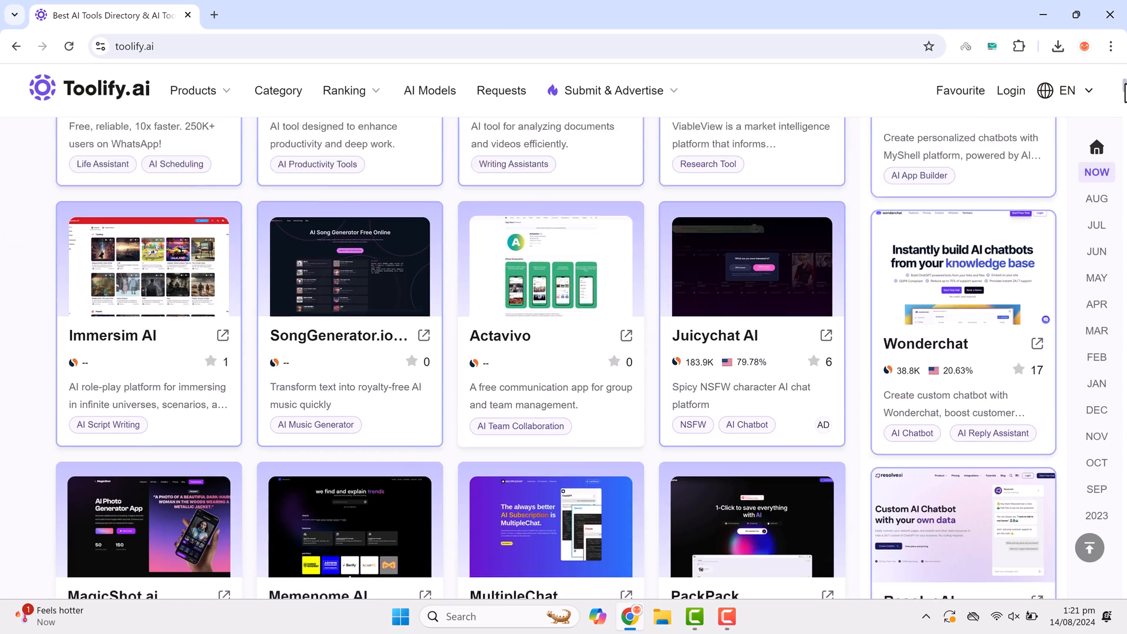
pyautogui.scroll(-3)
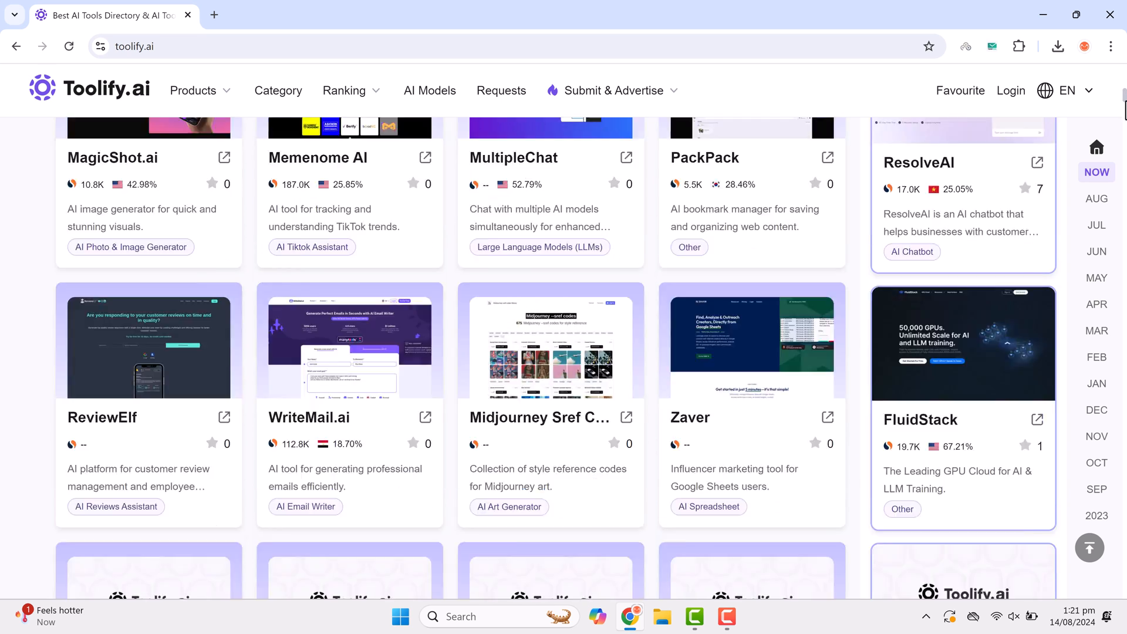
pyautogui.scroll(-3)
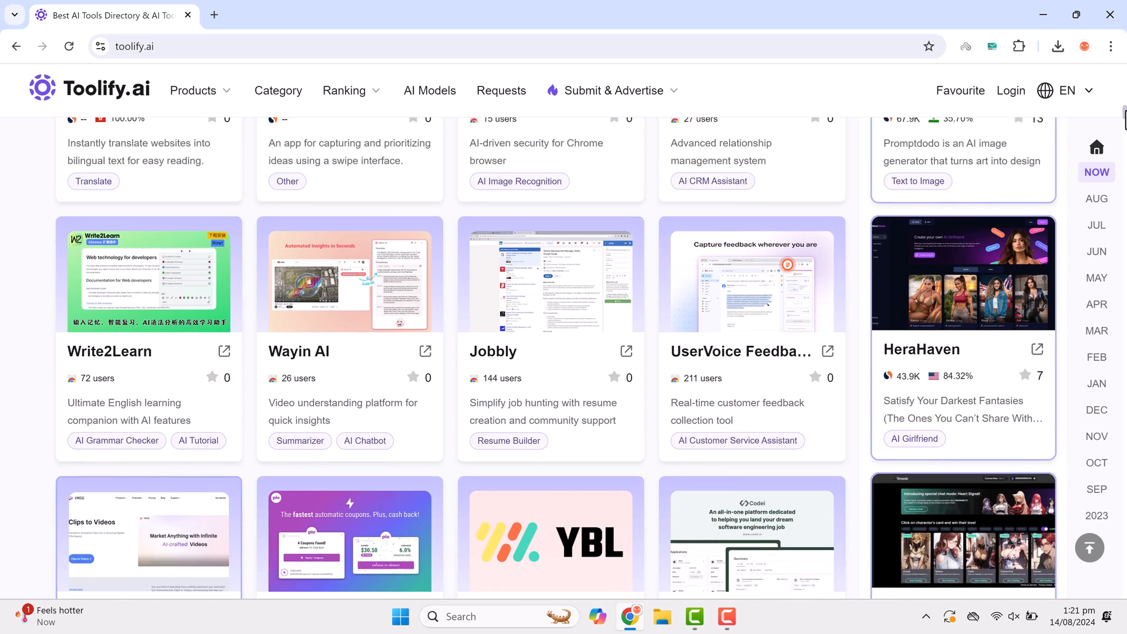
pyautogui.scroll(3)
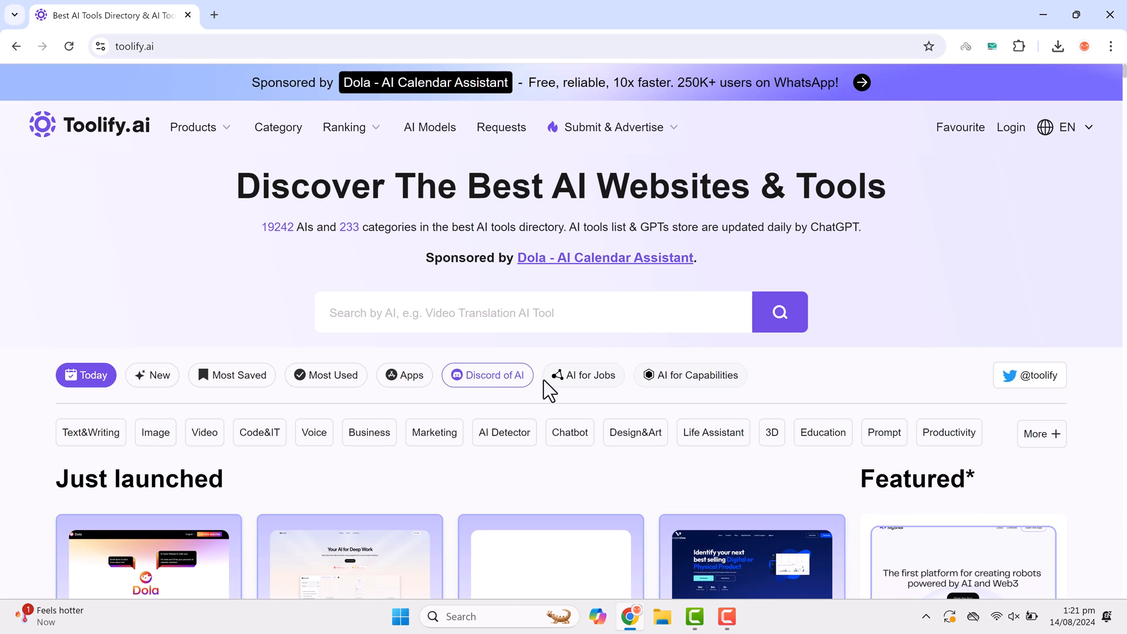
pyautogui.moveTo(559, 386)
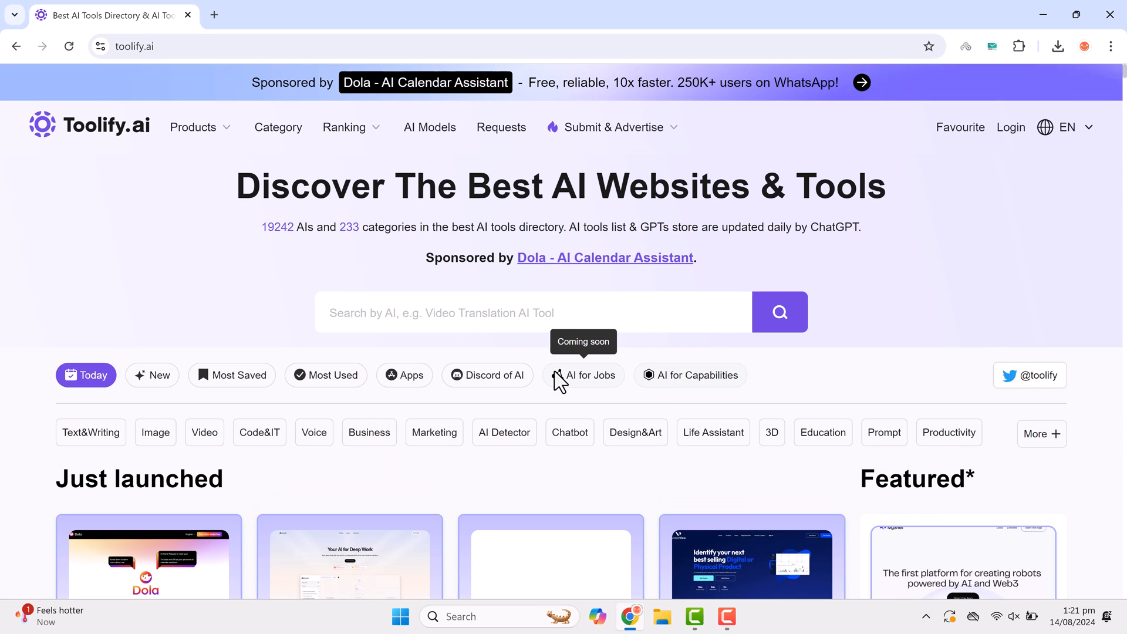
pyautogui.scroll(-3)
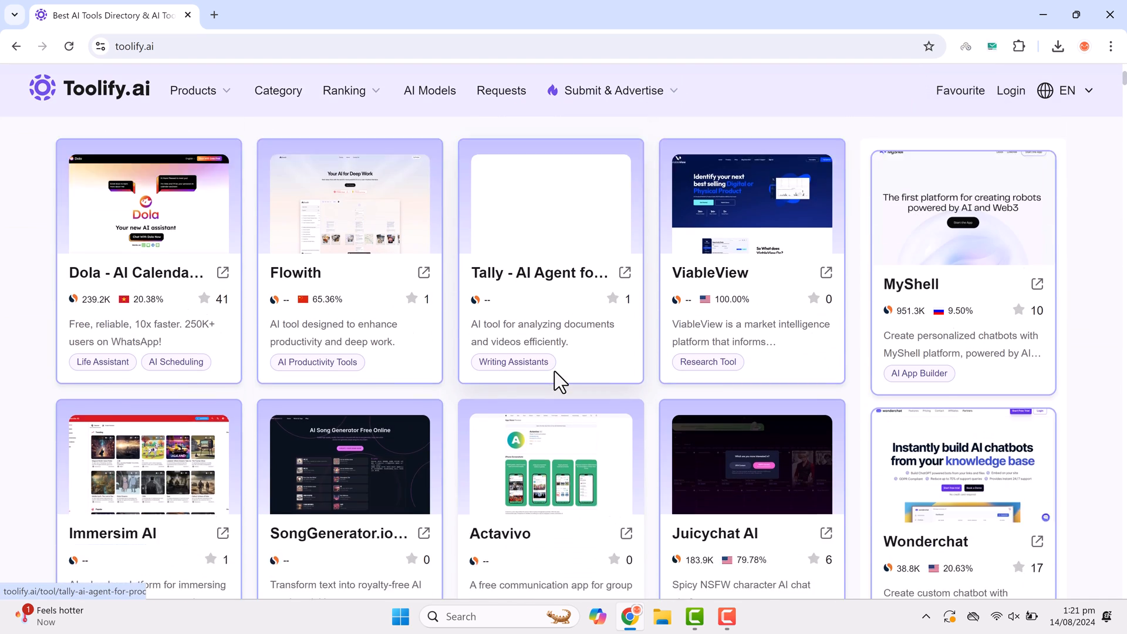
pyautogui.scroll(-3)
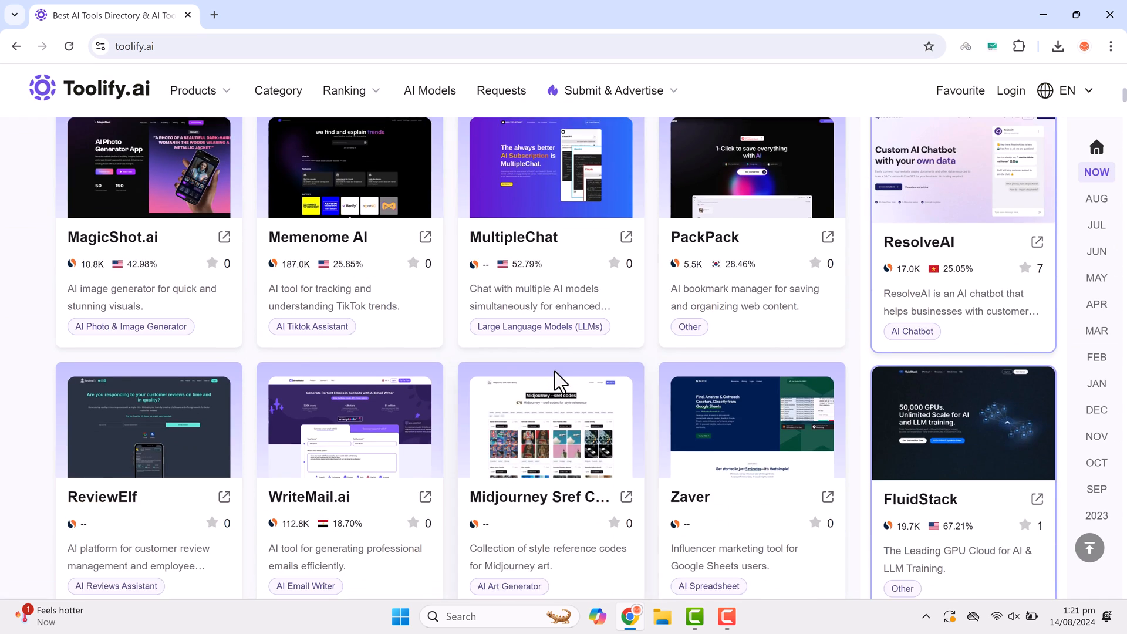
pyautogui.scroll(-3)
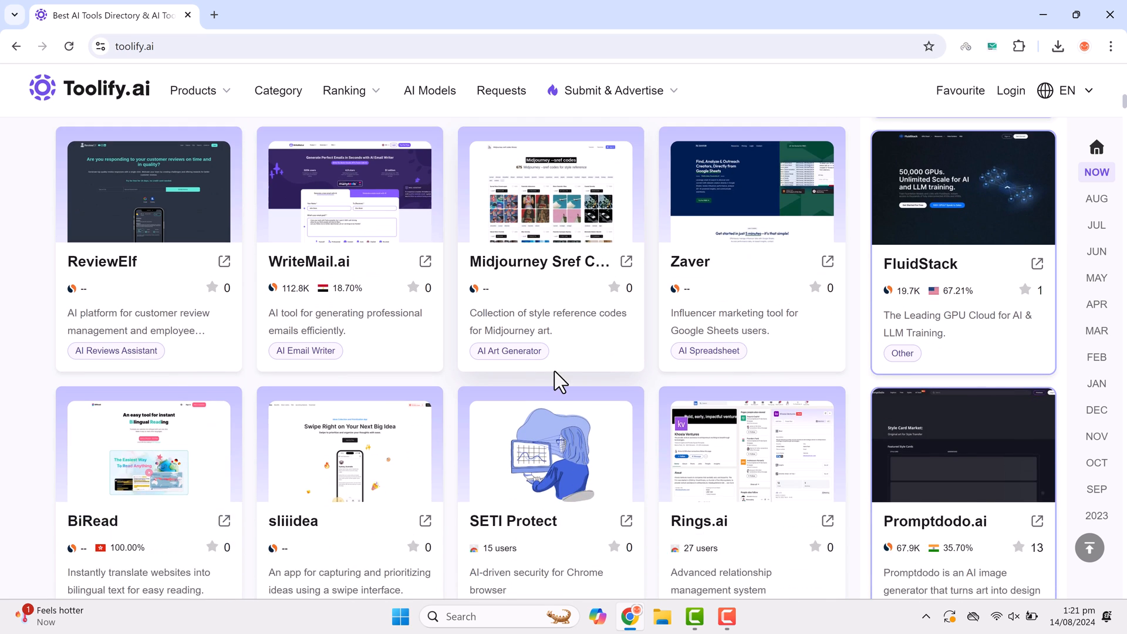
pyautogui.scroll(-3)
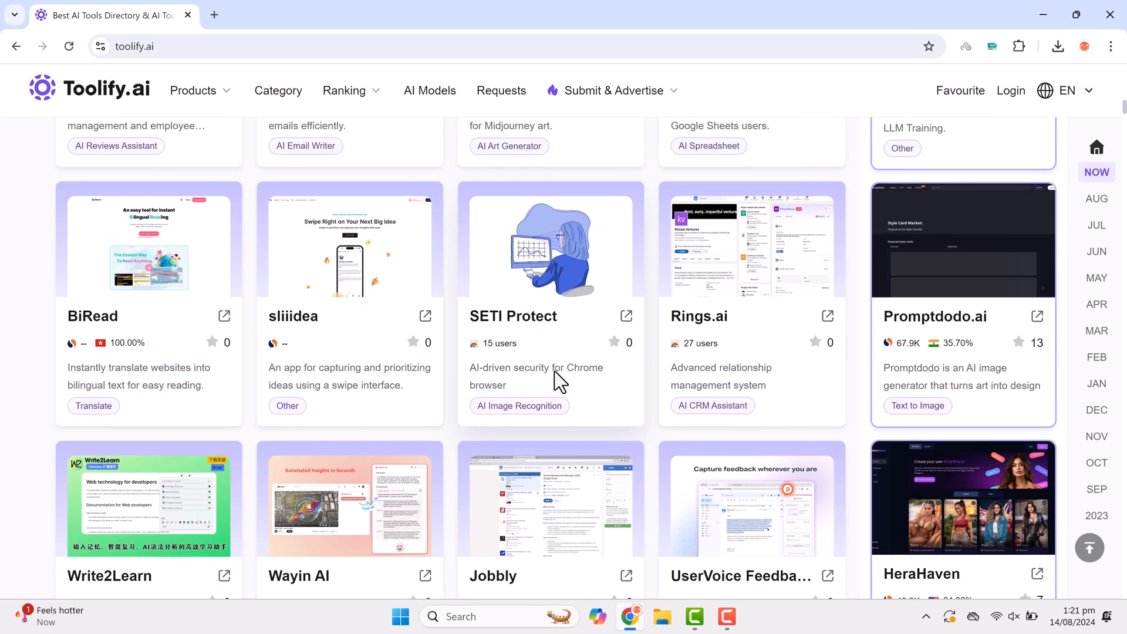
pyautogui.scroll(-3)
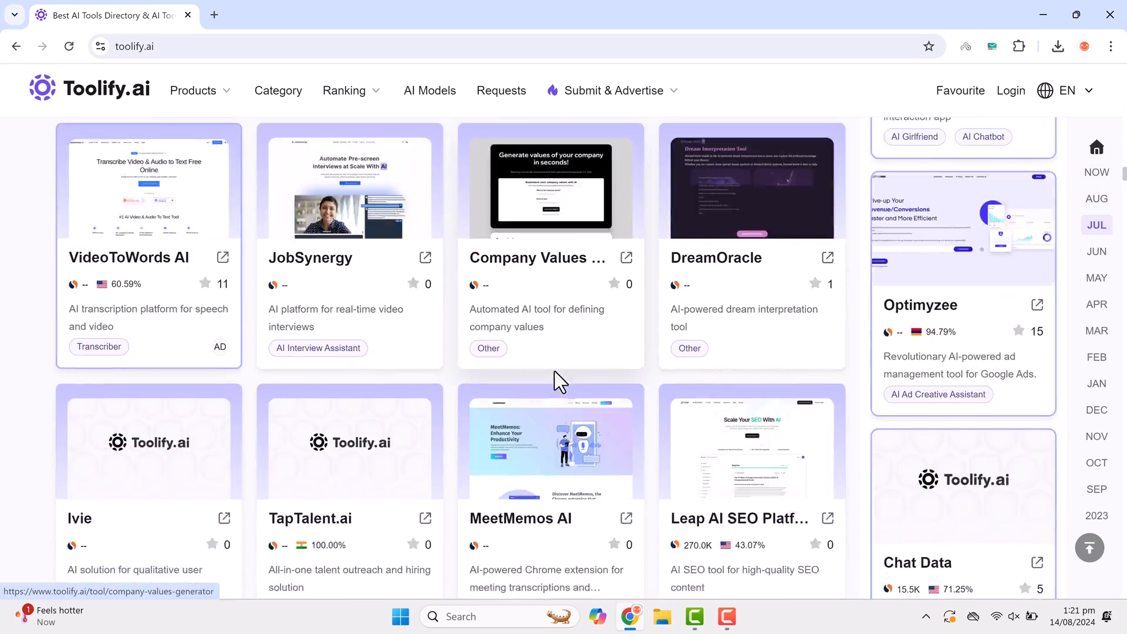
# - Browse further down the listings, then choose the Video category chip
pyautogui.click(1096, 251)
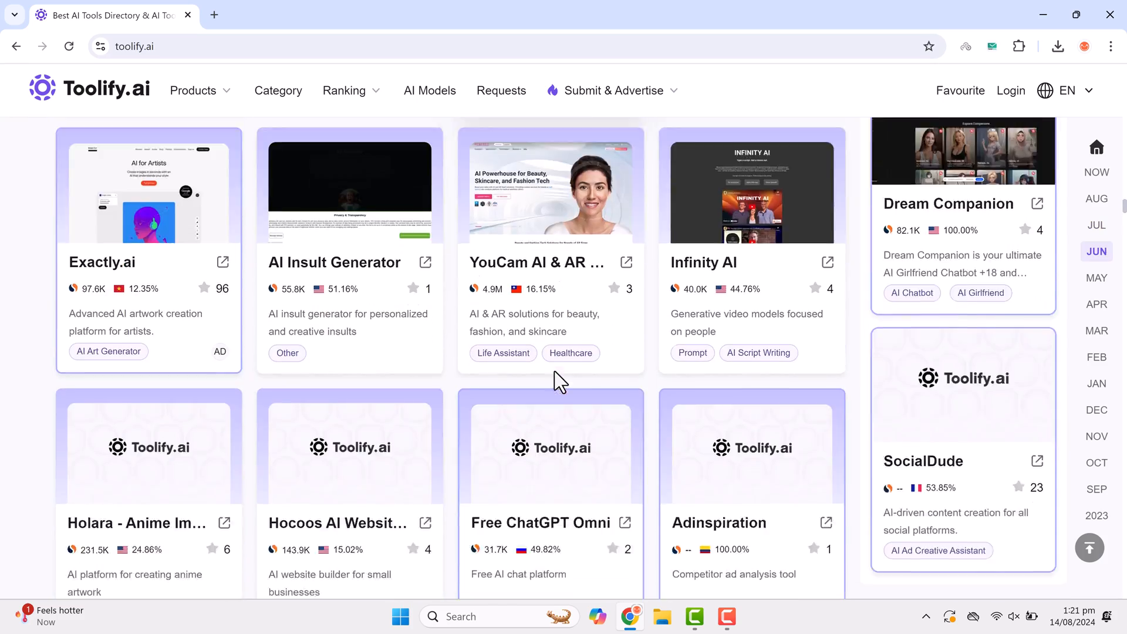
pyautogui.scroll(-3)
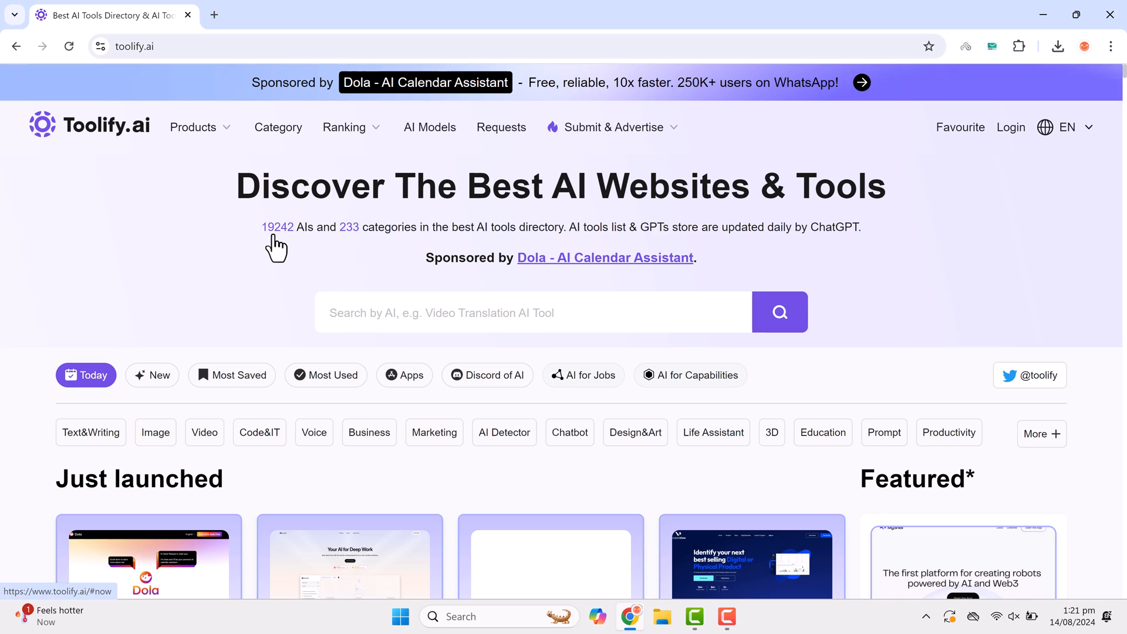
pyautogui.moveTo(354, 251)
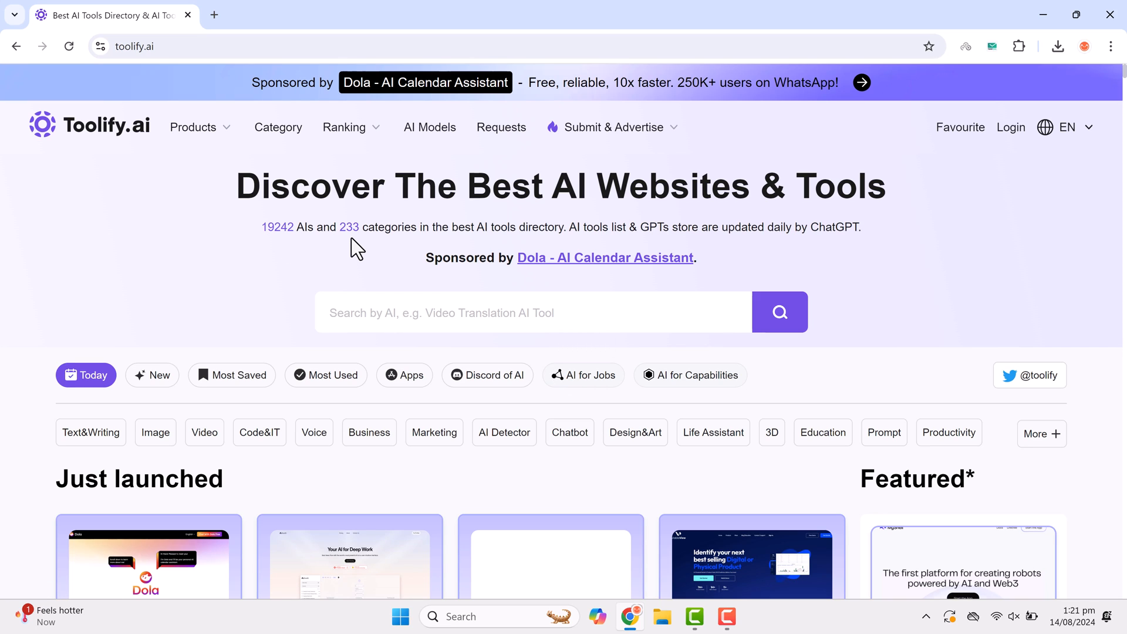
pyautogui.moveTo(502, 246)
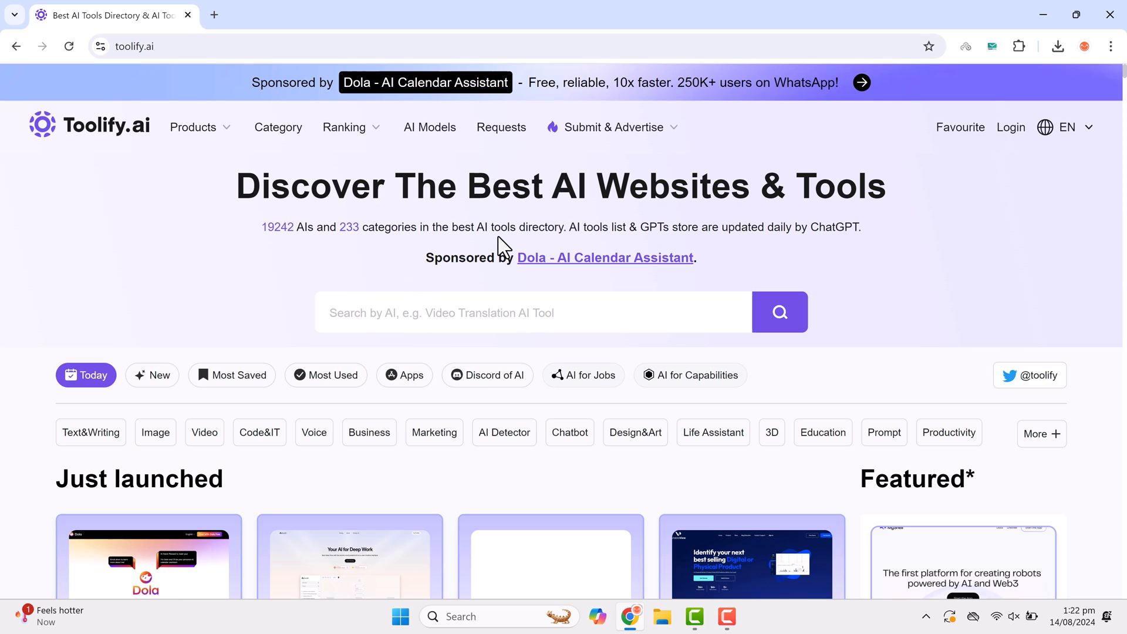
pyautogui.scroll(-3)
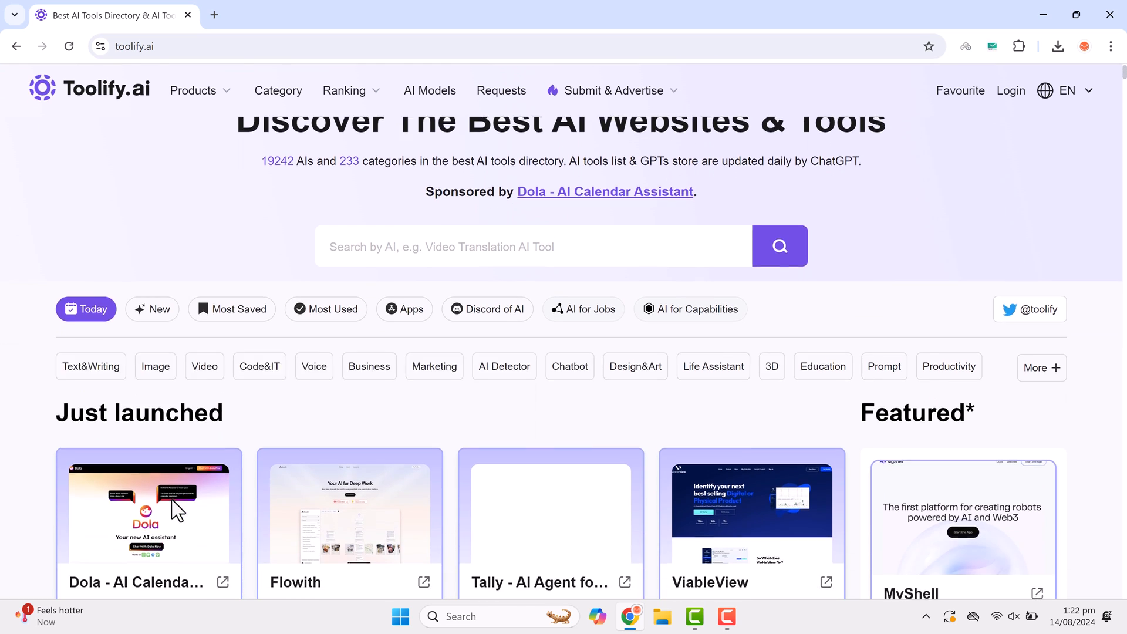
pyautogui.scroll(-3)
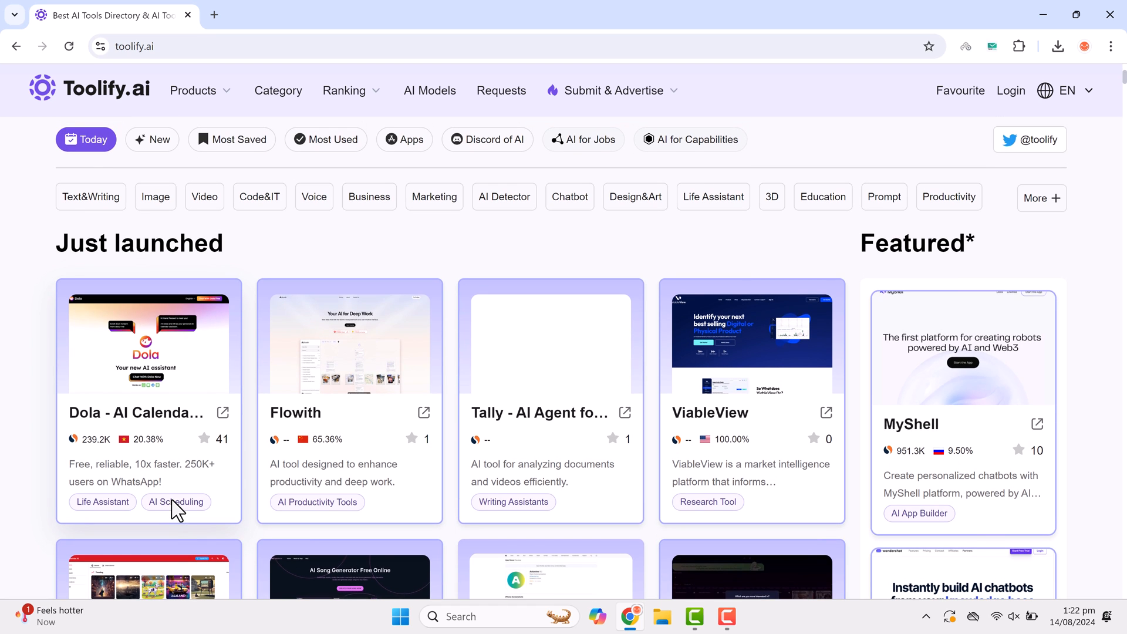
pyautogui.scroll(-3)
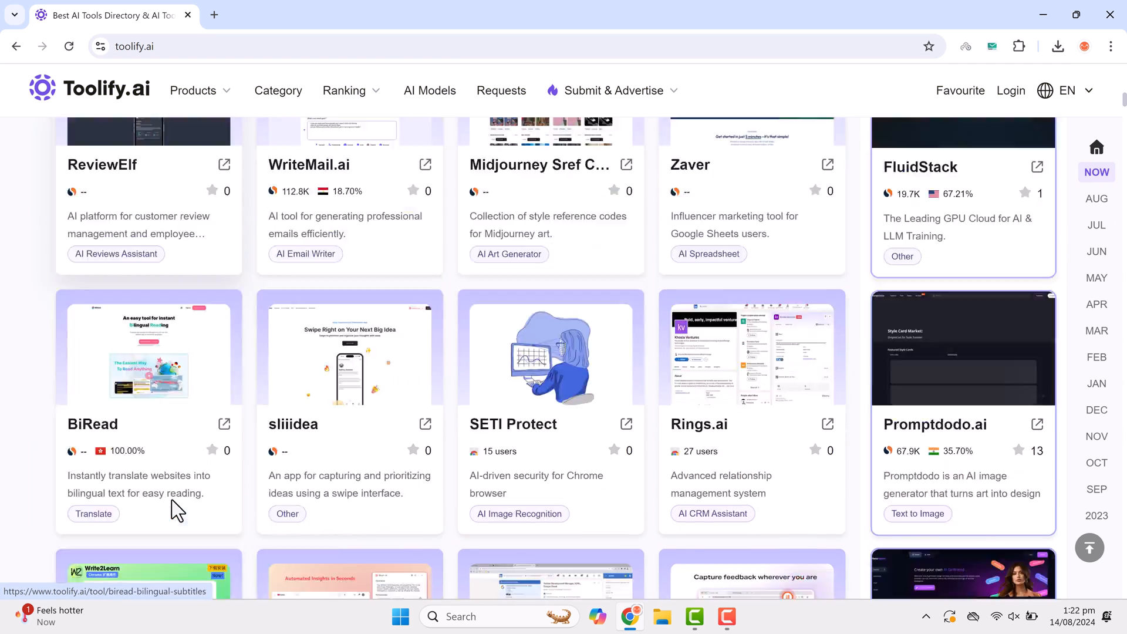
pyautogui.scroll(-3)
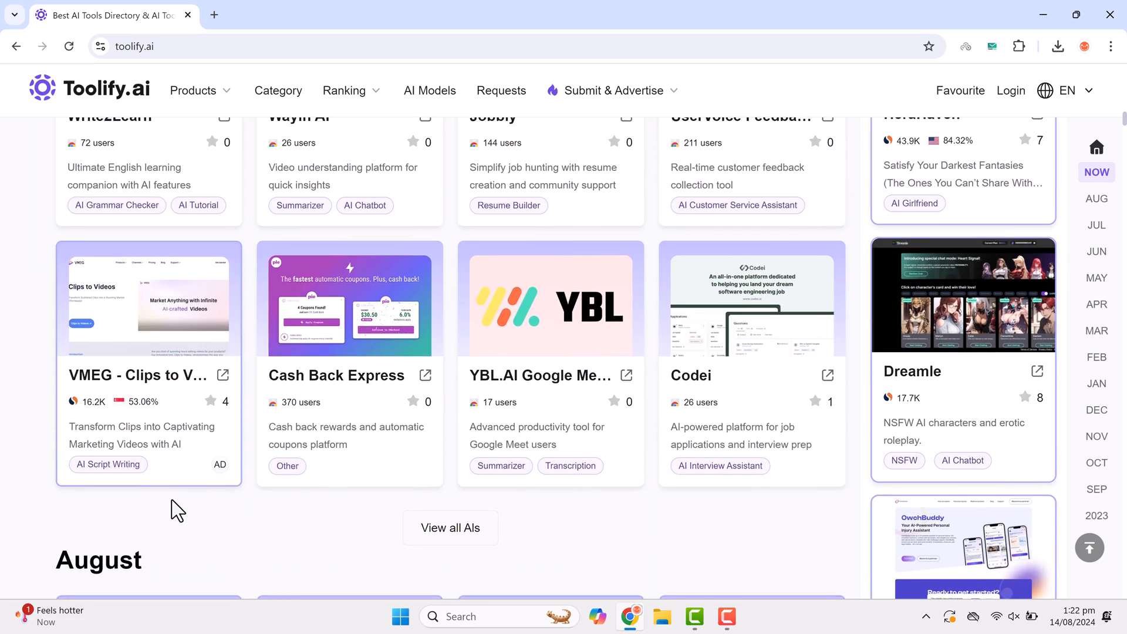
pyautogui.scroll(3)
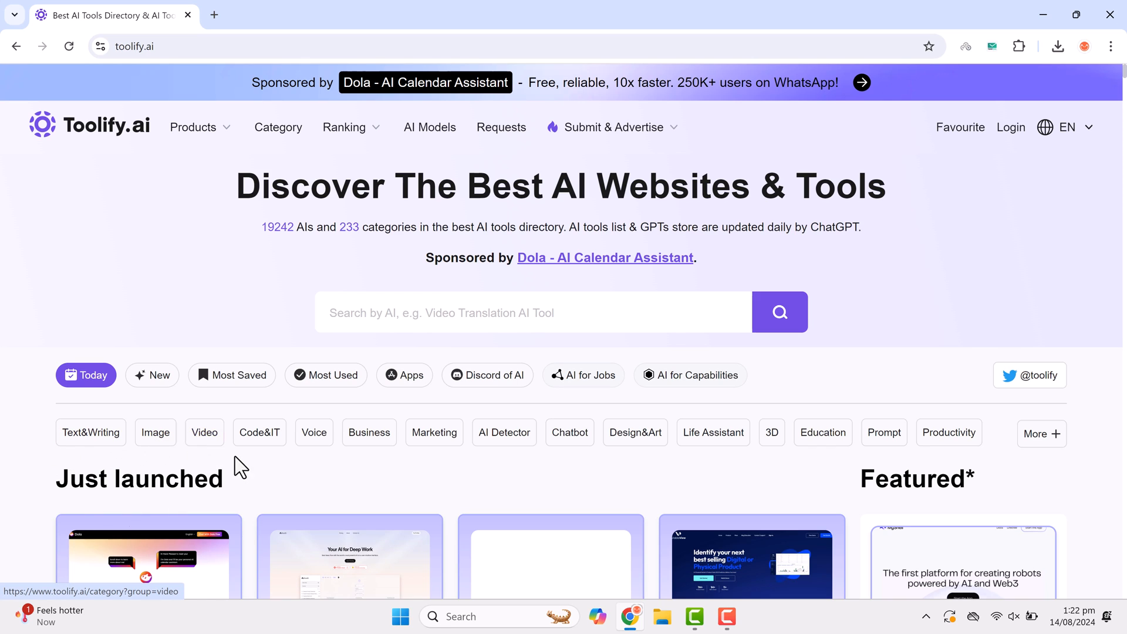
pyautogui.moveTo(313, 432)
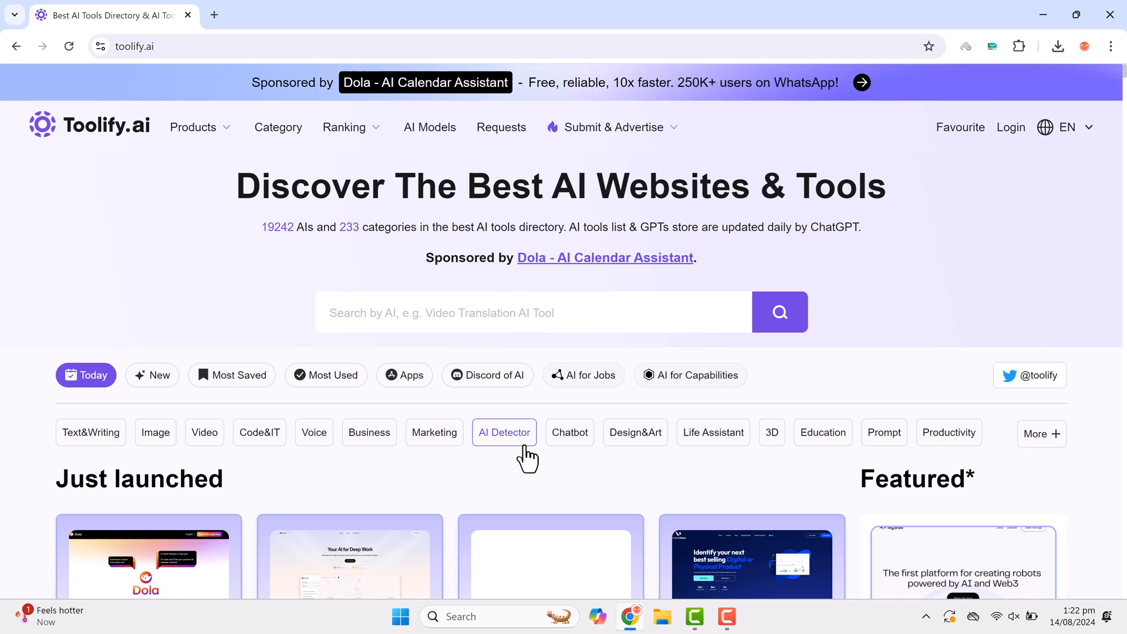
pyautogui.moveTo(504, 432)
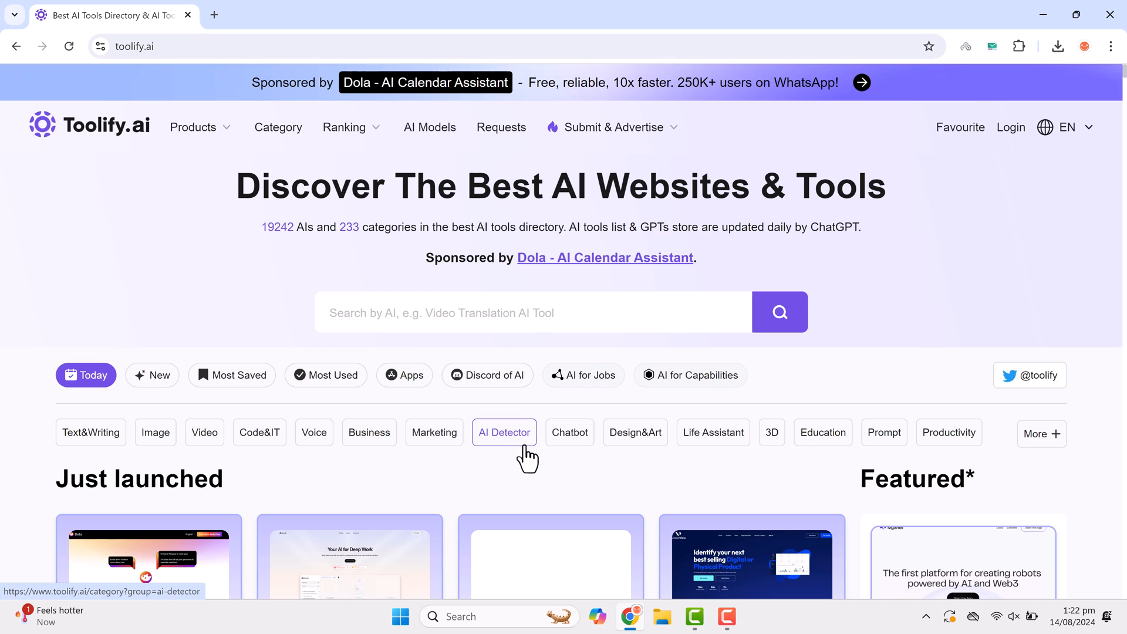
pyautogui.moveTo(713, 432)
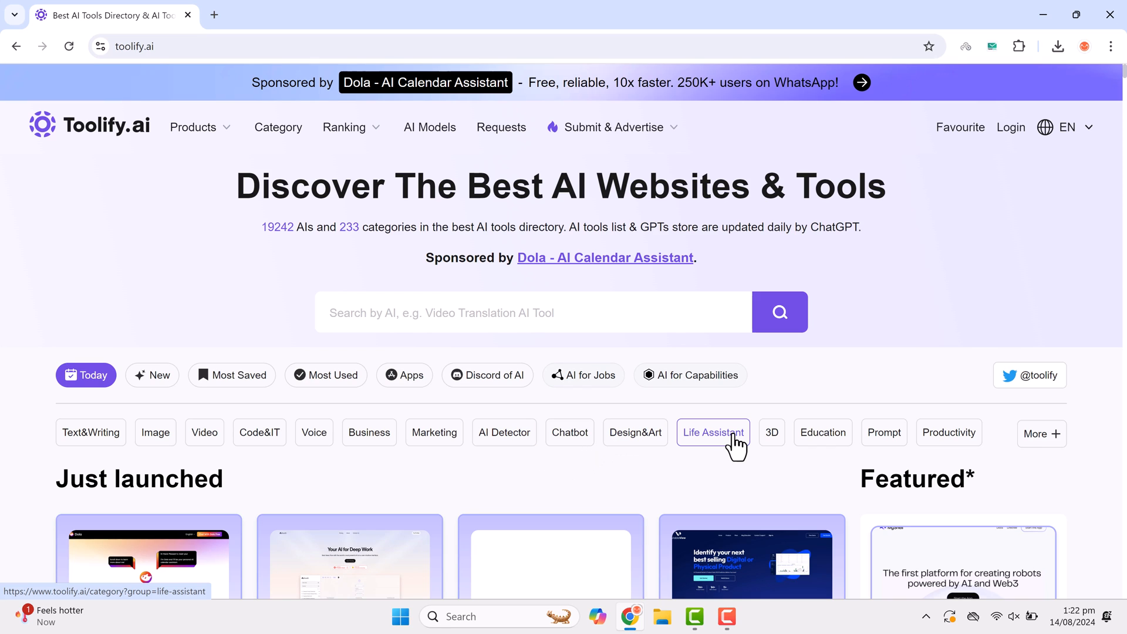
pyautogui.moveTo(820, 446)
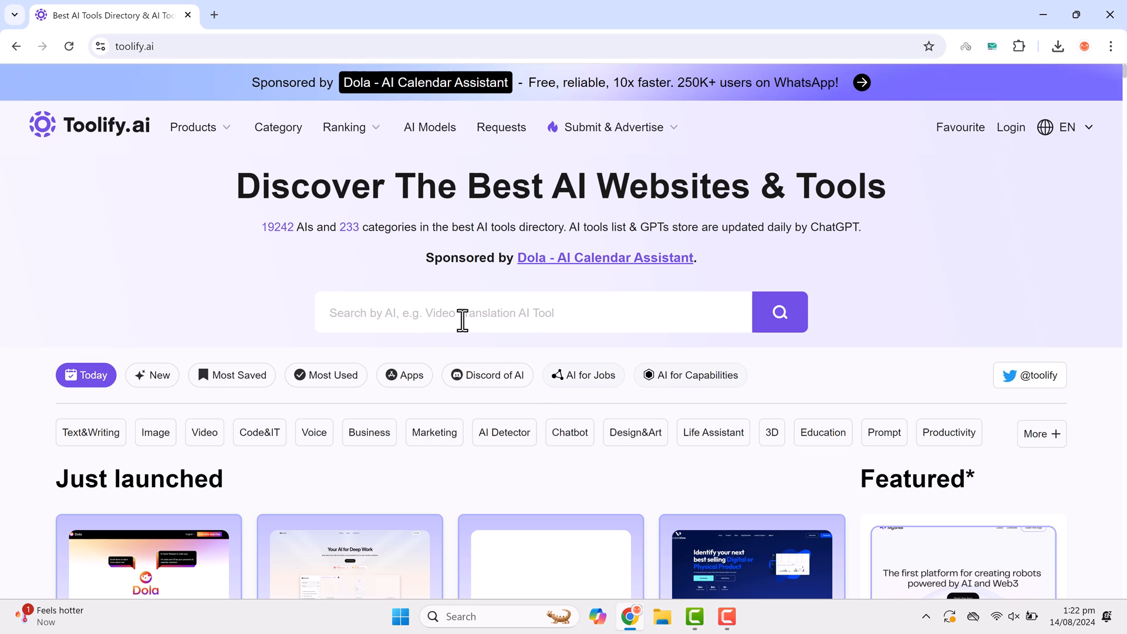
pyautogui.click(204, 432)
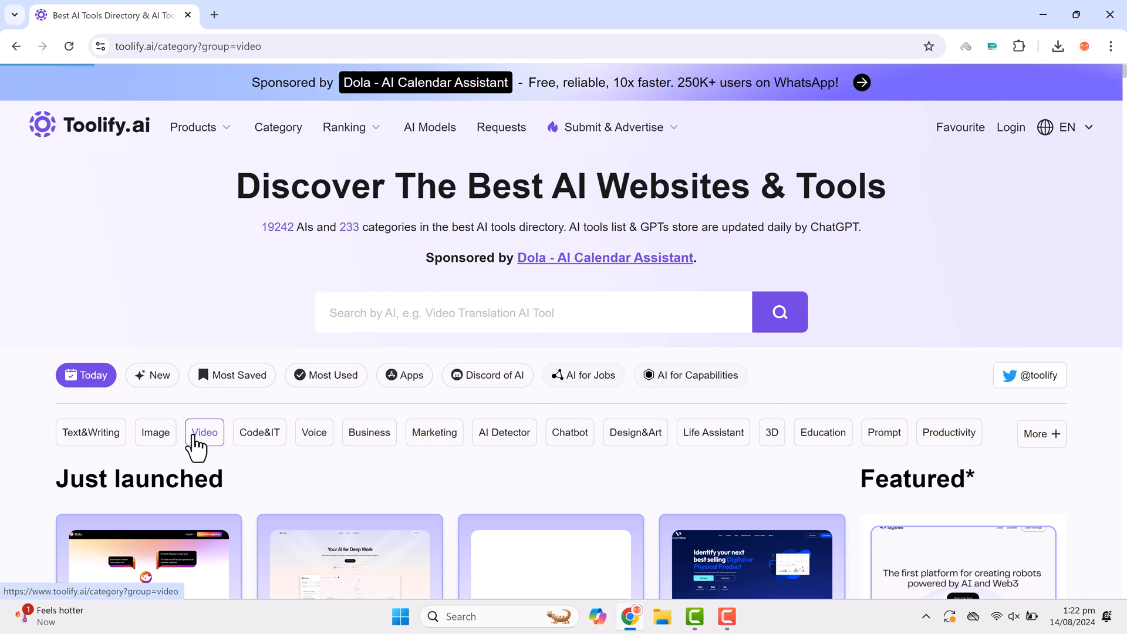
# - Scroll the Category page through the Video and Code&IT tool types with their counts
pyautogui.click(204, 432)
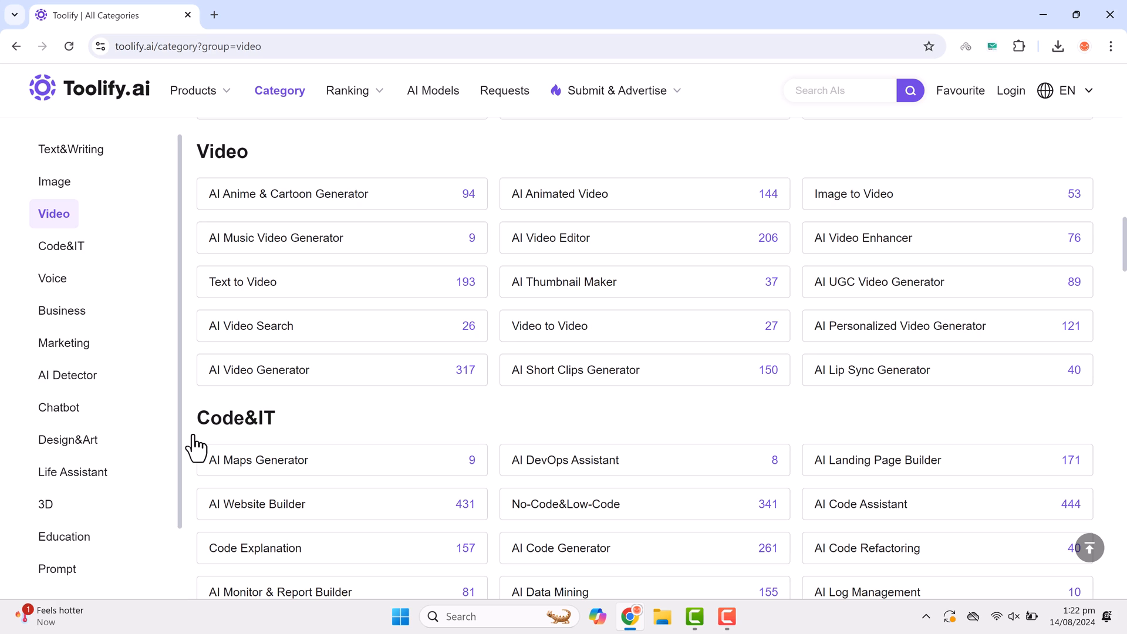
pyautogui.moveTo(336, 280)
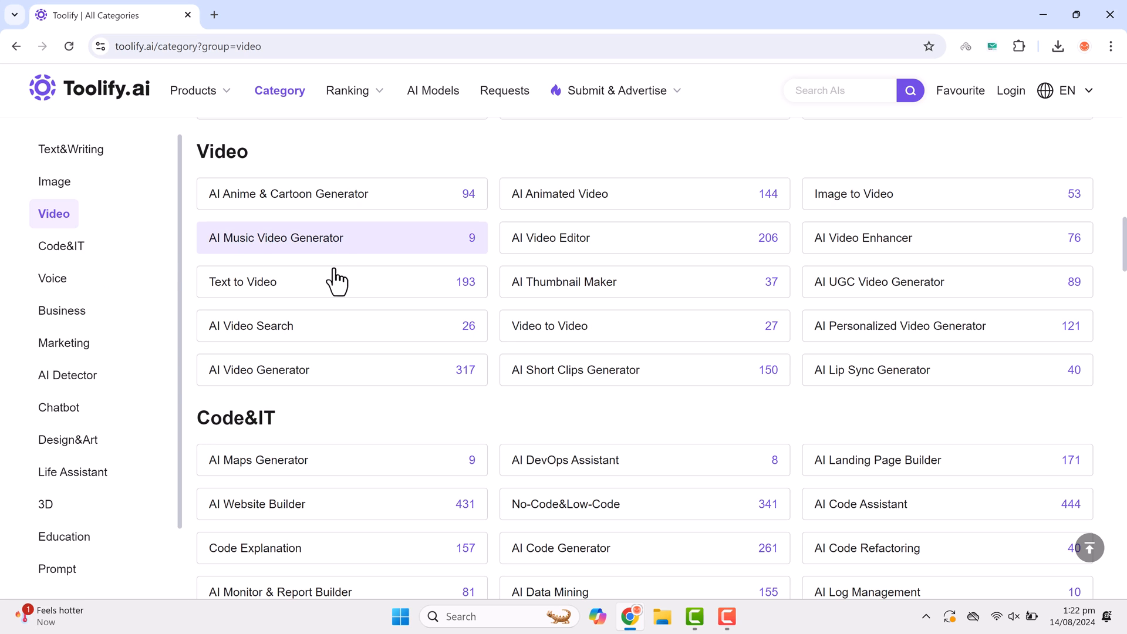
pyautogui.moveTo(440, 361)
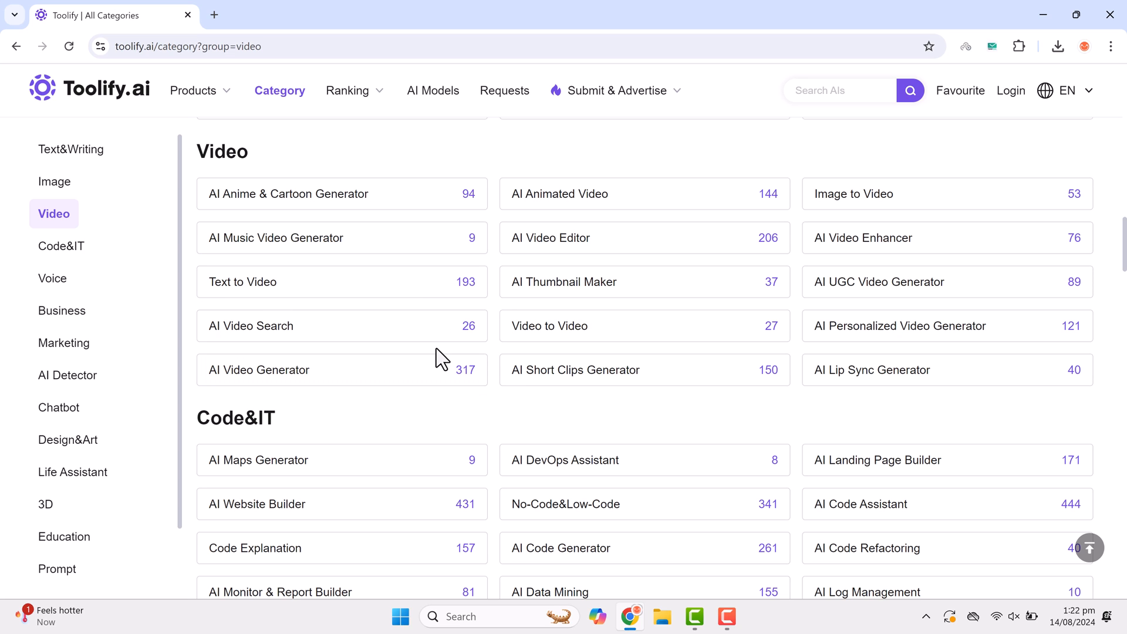
pyautogui.scroll(-3)
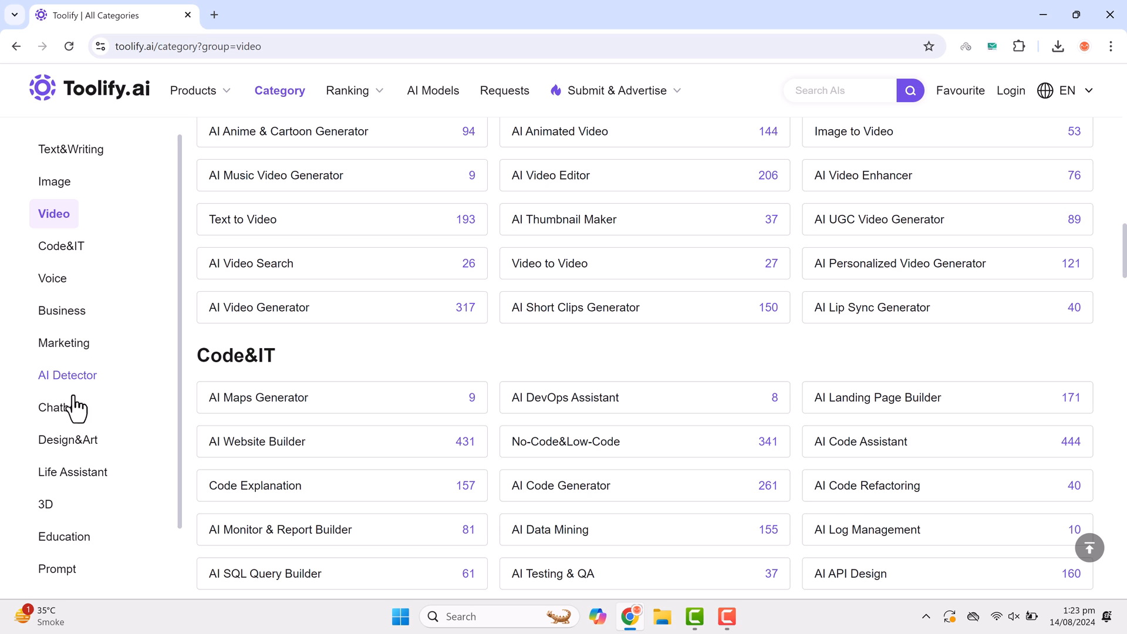
pyautogui.scroll(-3)
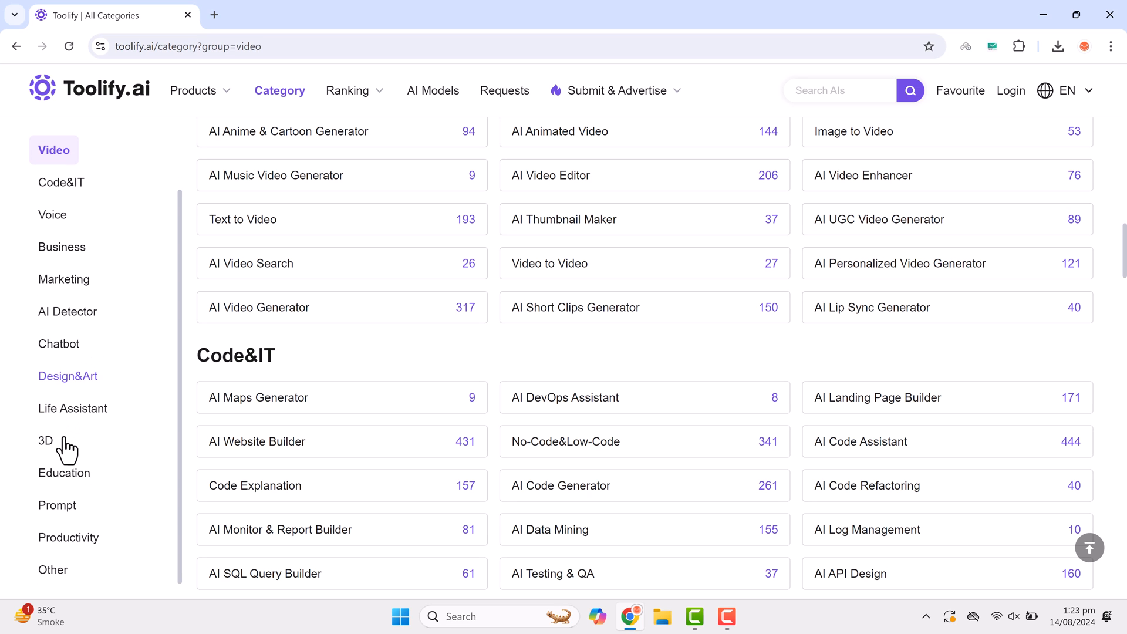
pyautogui.scroll(-3)
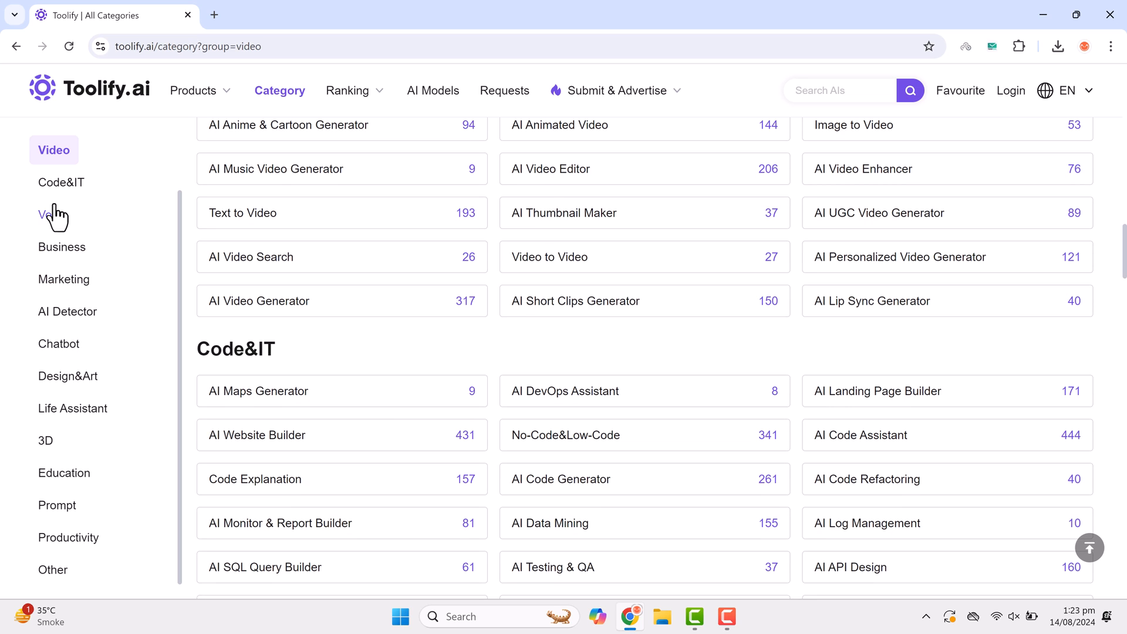
pyautogui.moveTo(67, 376)
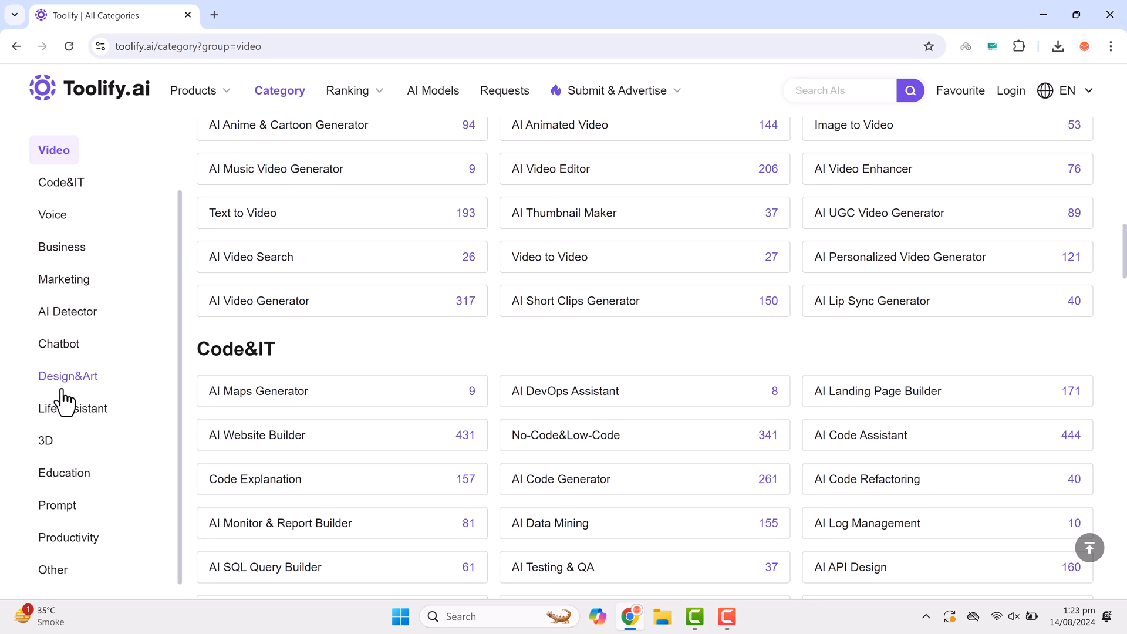
pyautogui.moveTo(64, 491)
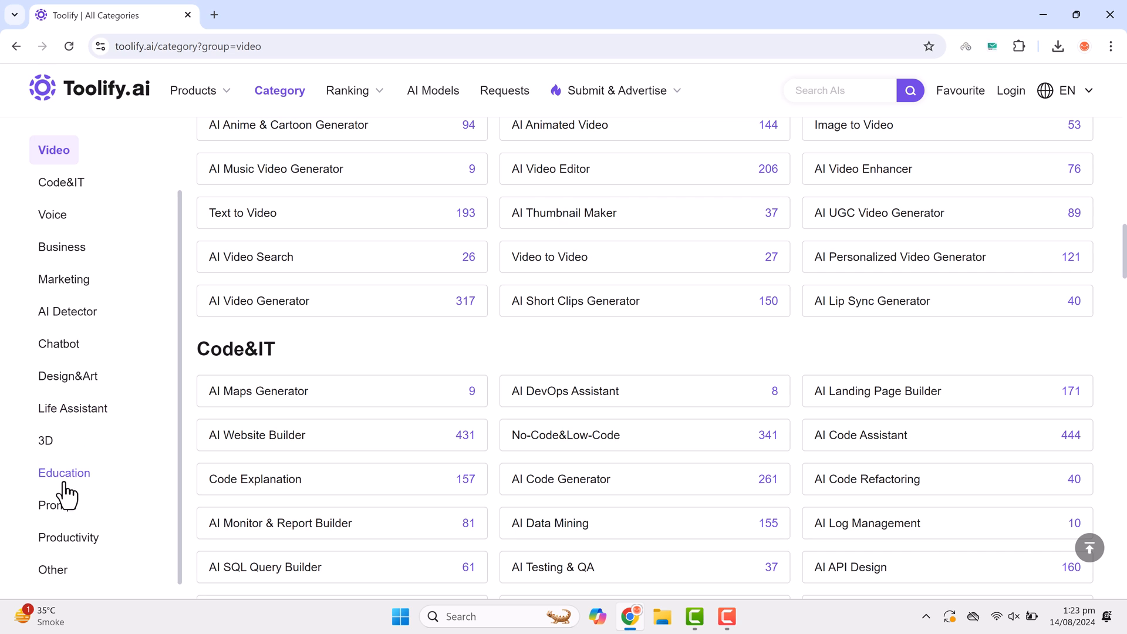
pyautogui.moveTo(83, 417)
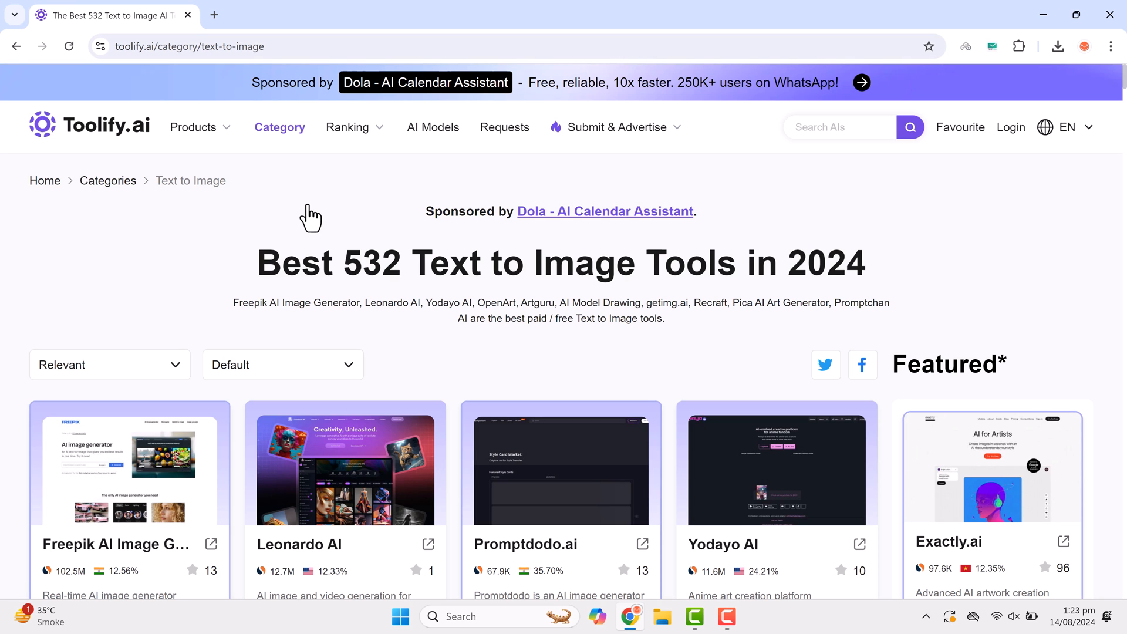
# - Scroll through the first rows of Text to Image tool cards
pyautogui.scroll(-3)
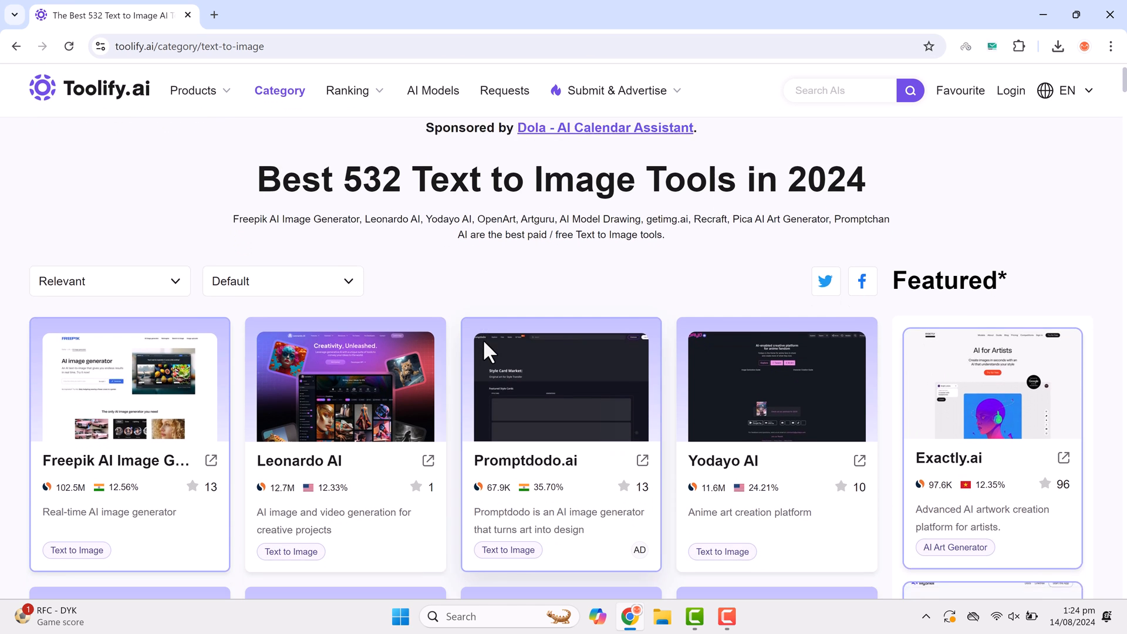
pyautogui.scroll(-3)
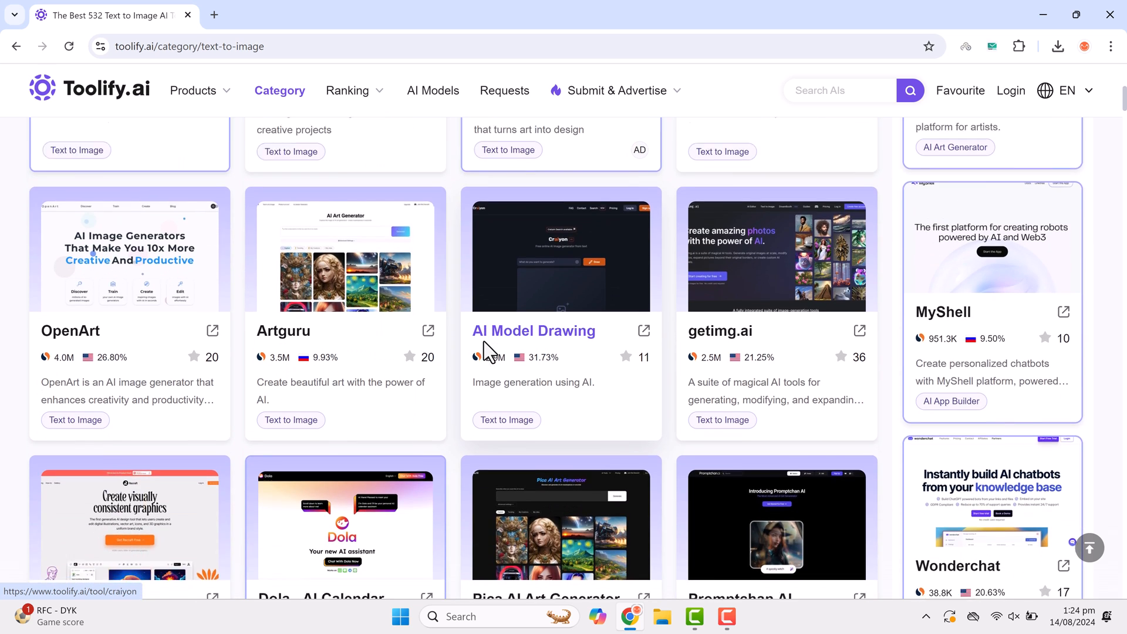
pyautogui.scroll(-3)
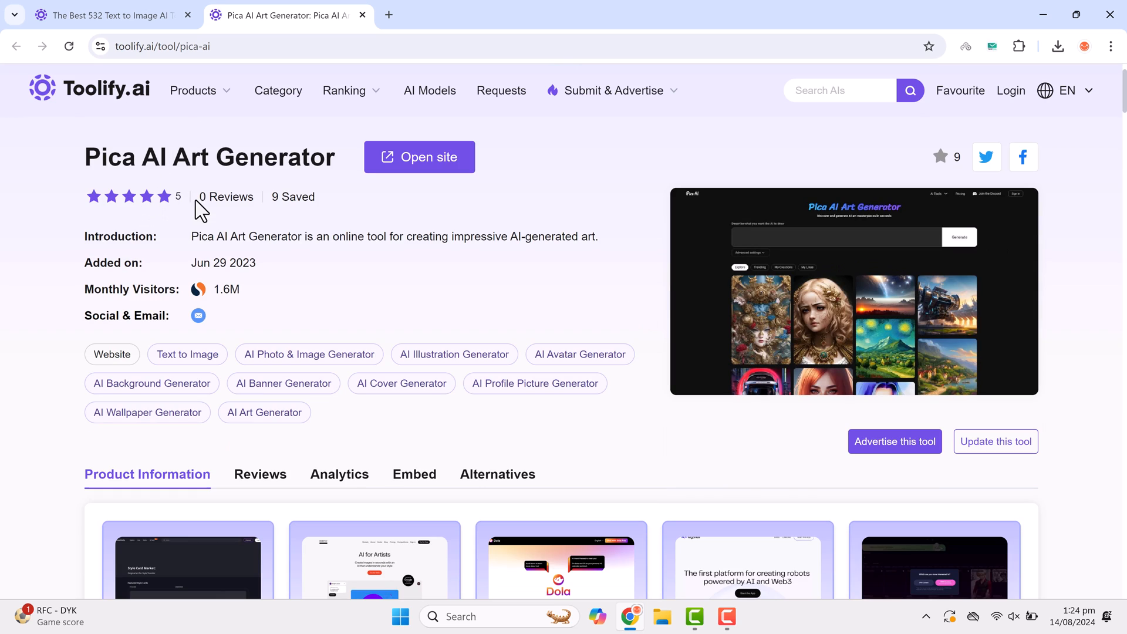
pyautogui.moveTo(221, 325)
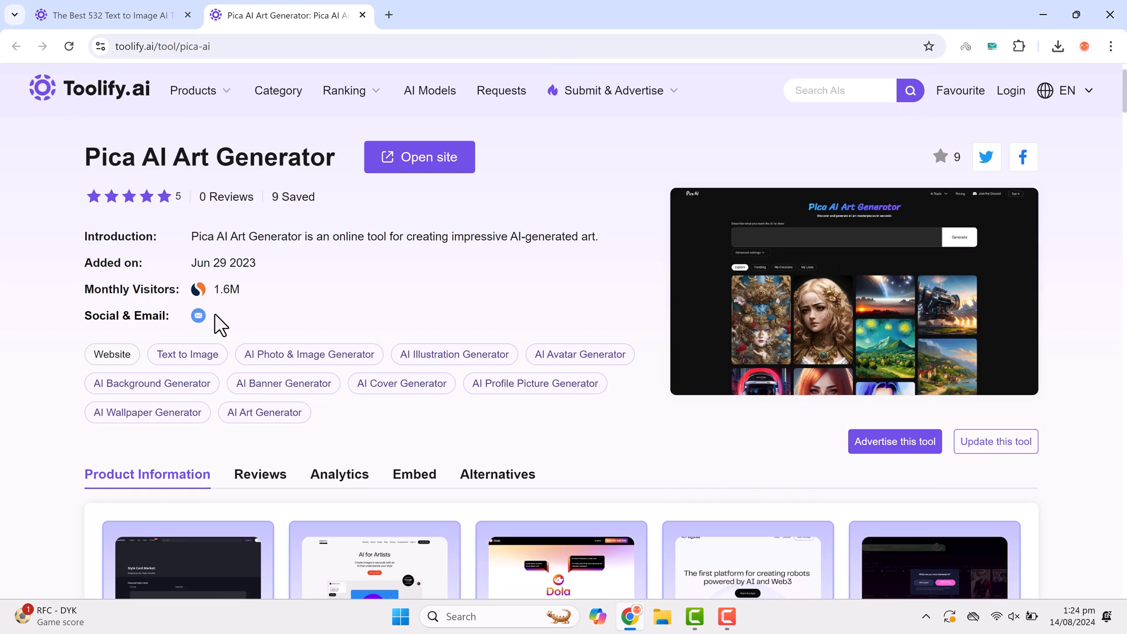
pyautogui.moveTo(427, 170)
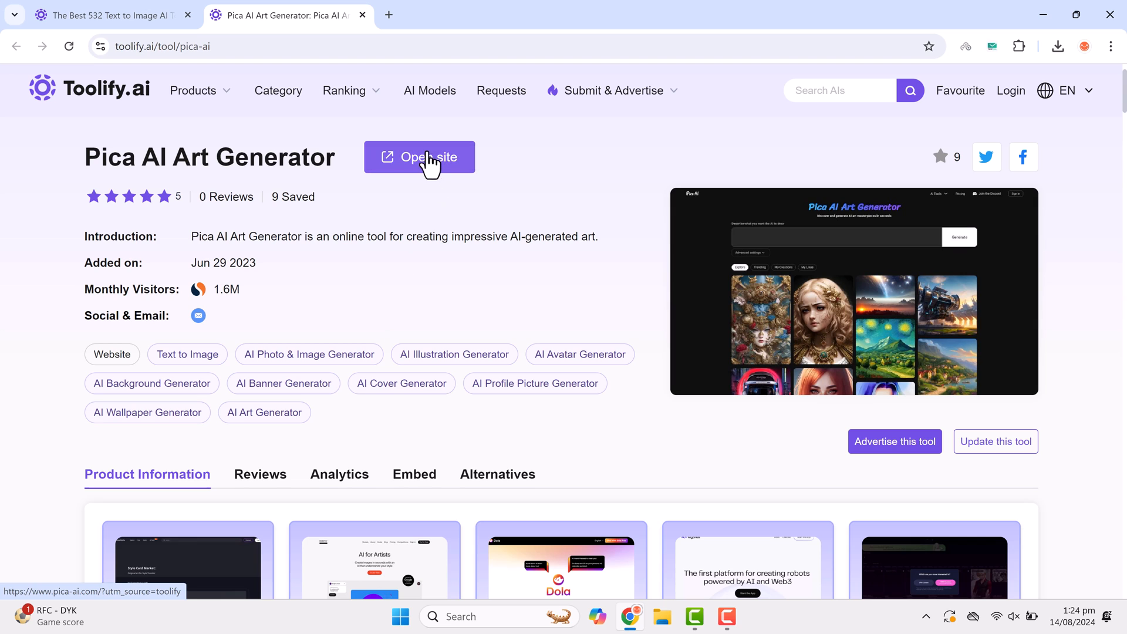
# - Launch Pica AI's own website from its tool page via Open site
pyautogui.click(419, 157)
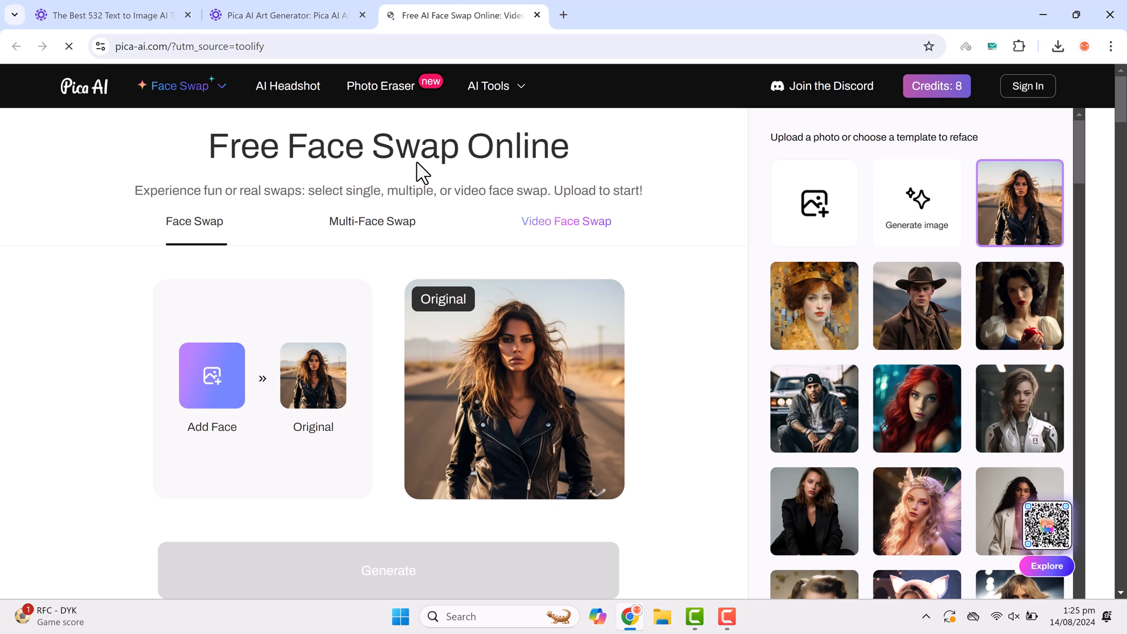
pyautogui.moveTo(664, 189)
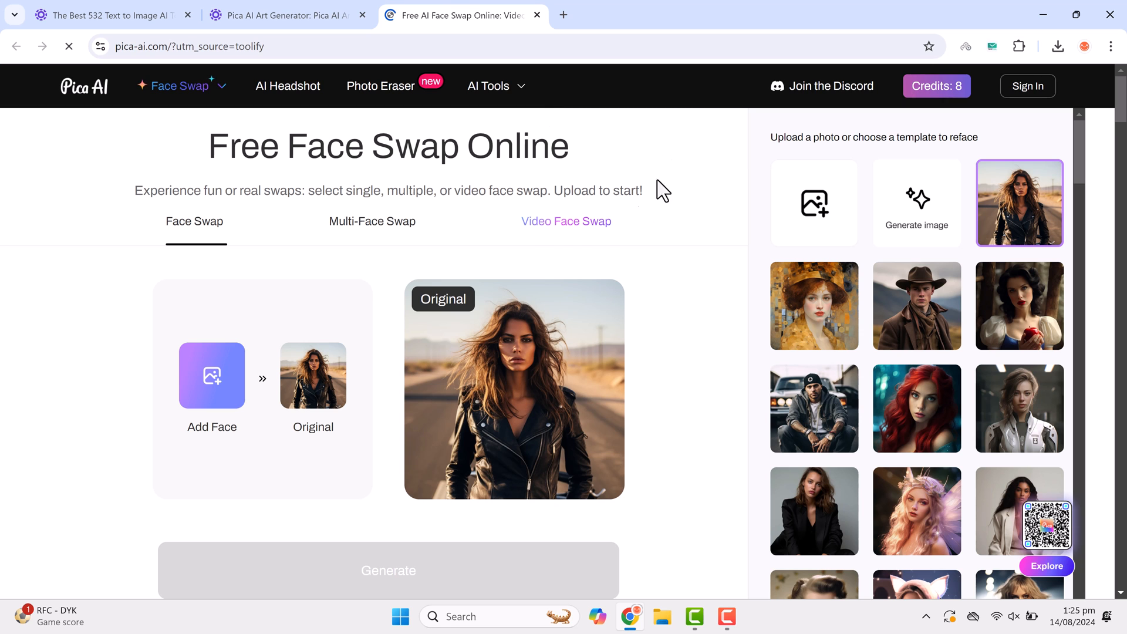
# - Scroll the Pica AI Free Face Swap homepage and its portrait template gallery
pyautogui.scroll(-3)
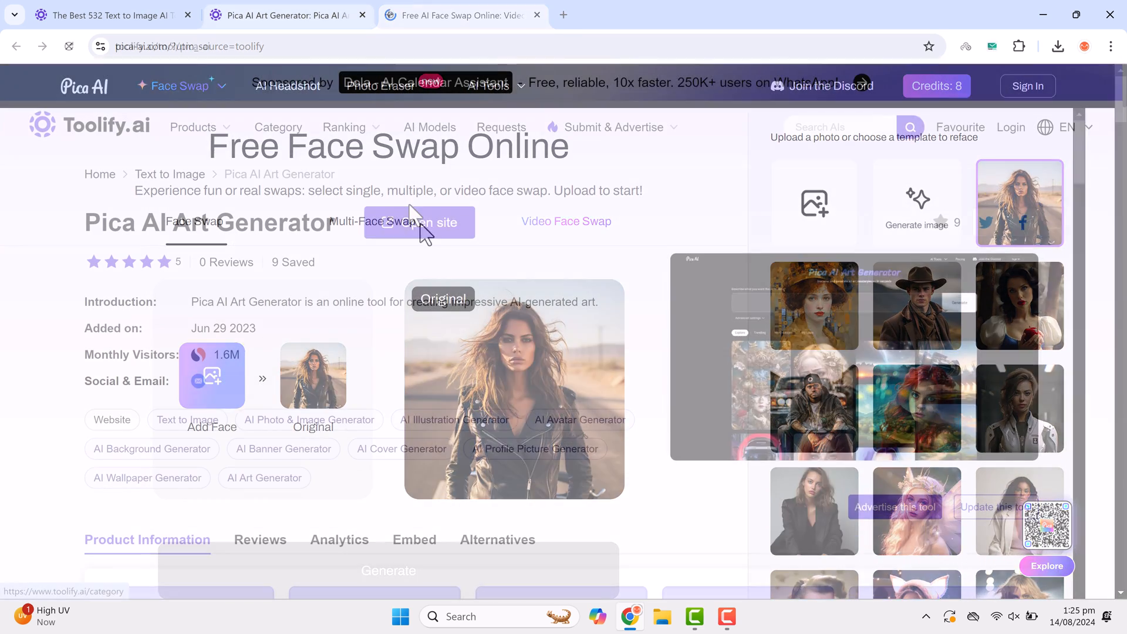
# - Return to the Toolify tab and show the New AIs list from the Products menu
pyautogui.click(536, 15)
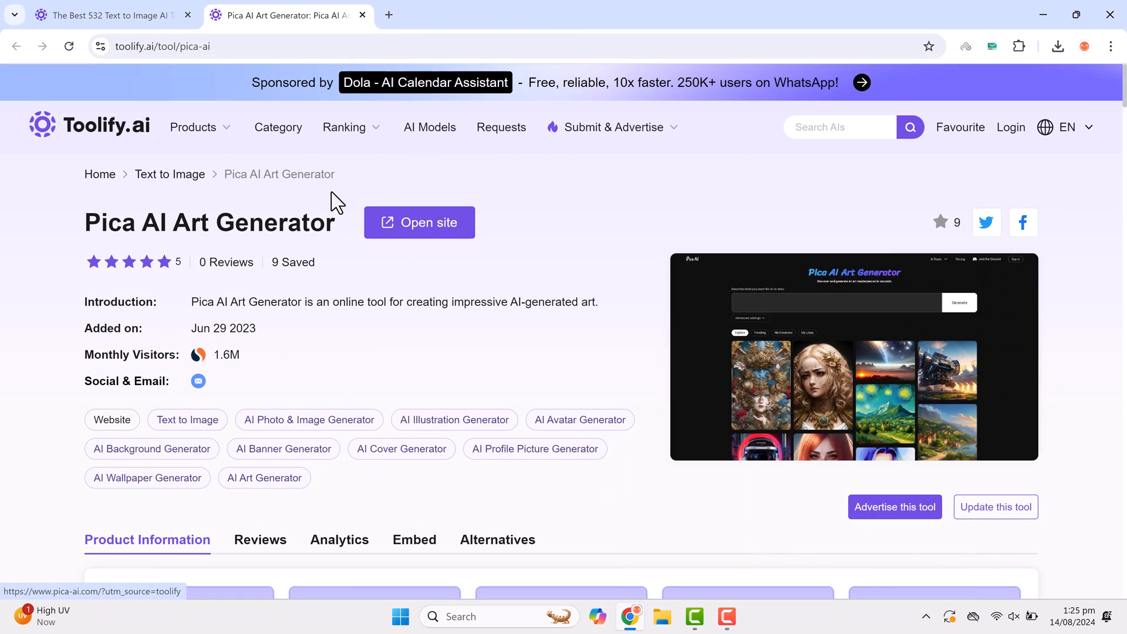
pyautogui.click(192, 127)
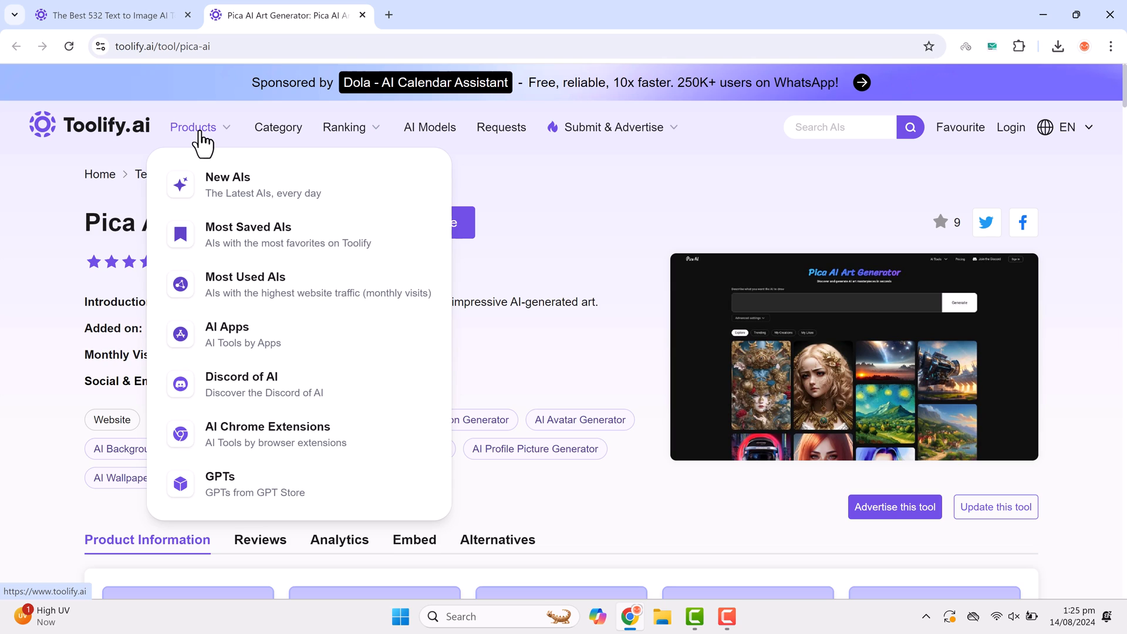
pyautogui.moveTo(242, 194)
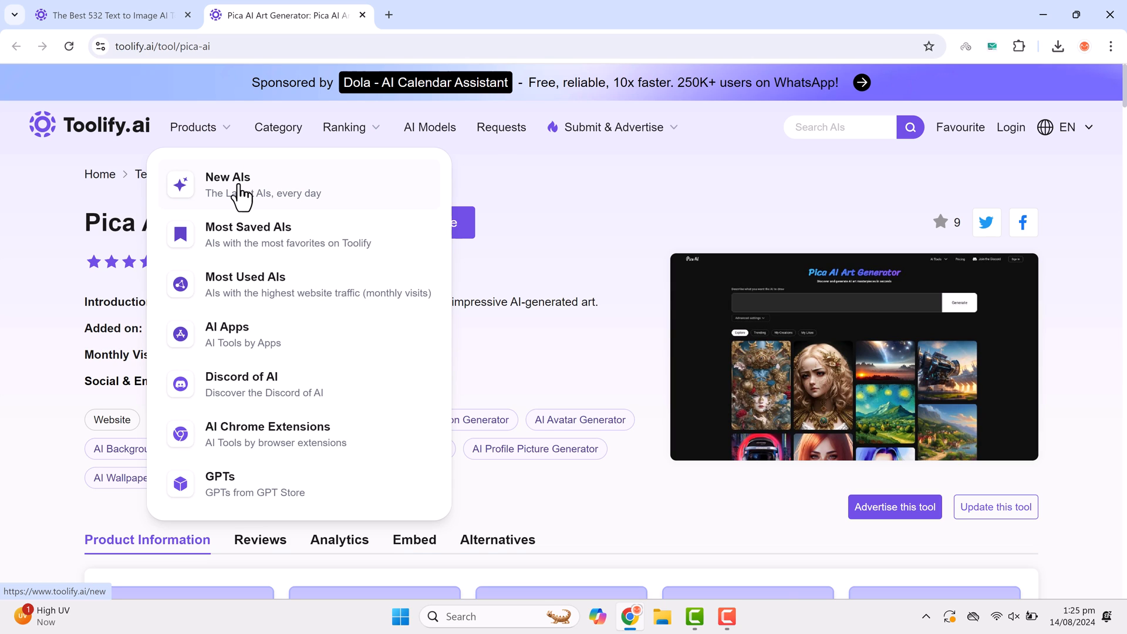
pyautogui.click(228, 177)
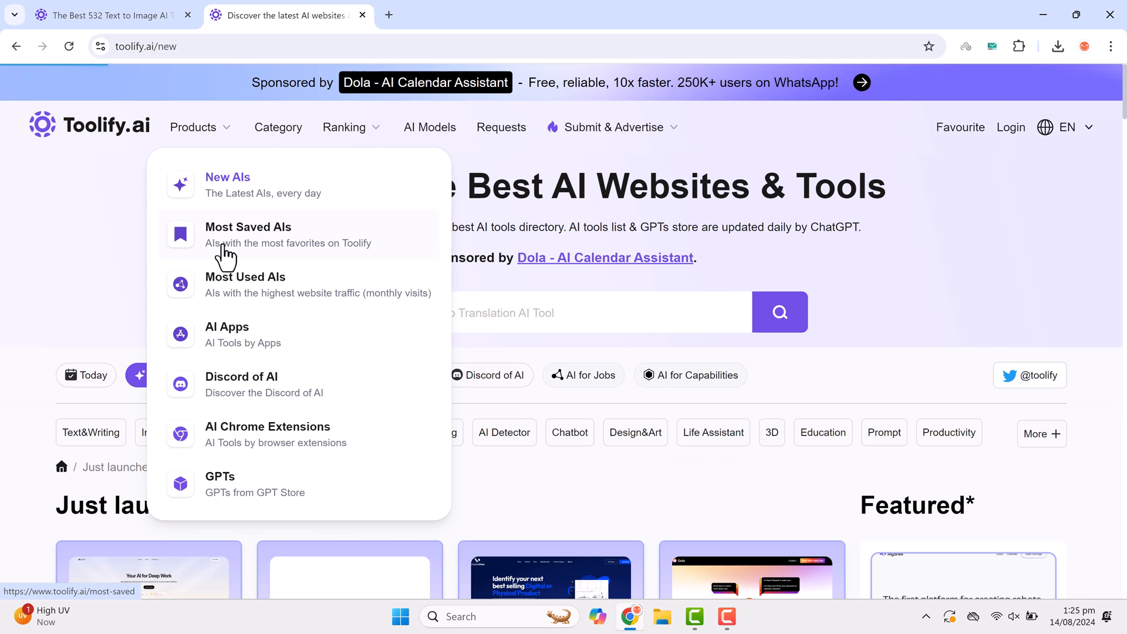
# - Show the Most Saved AIs list headed by ChatPDF, IdeaApe and Fliki
pyautogui.click(248, 227)
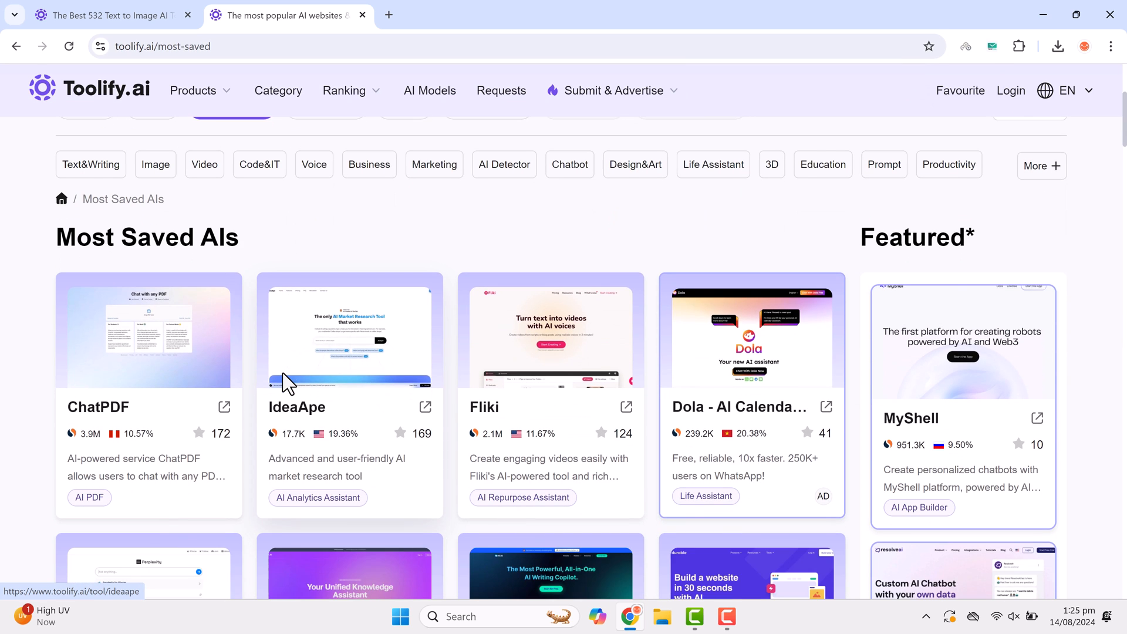
pyautogui.scroll(-3)
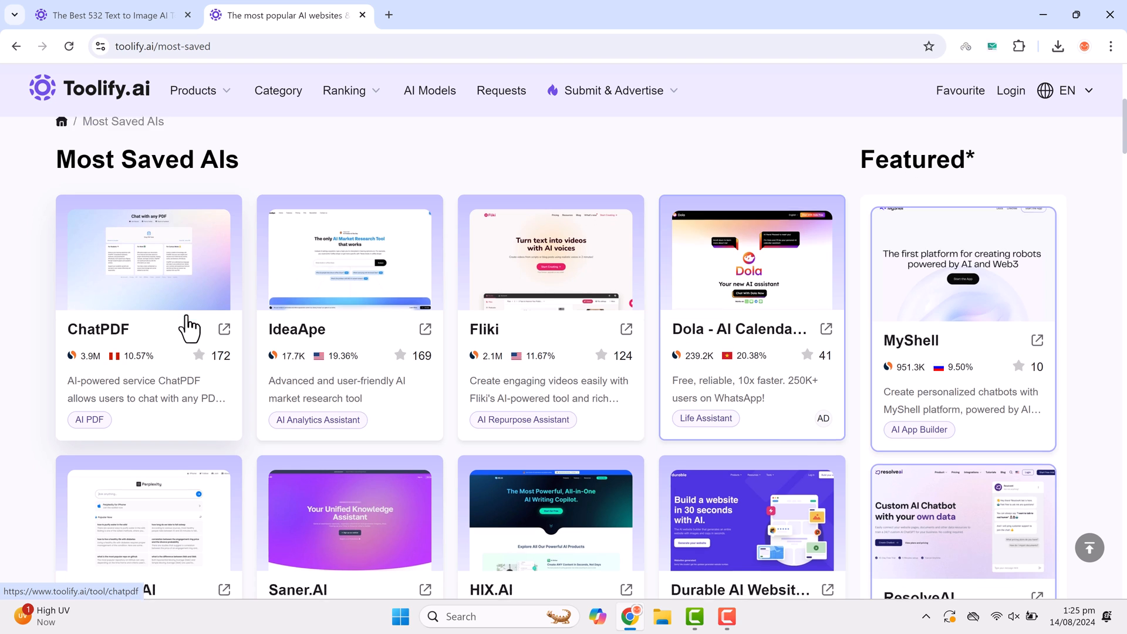
pyautogui.click(192, 90)
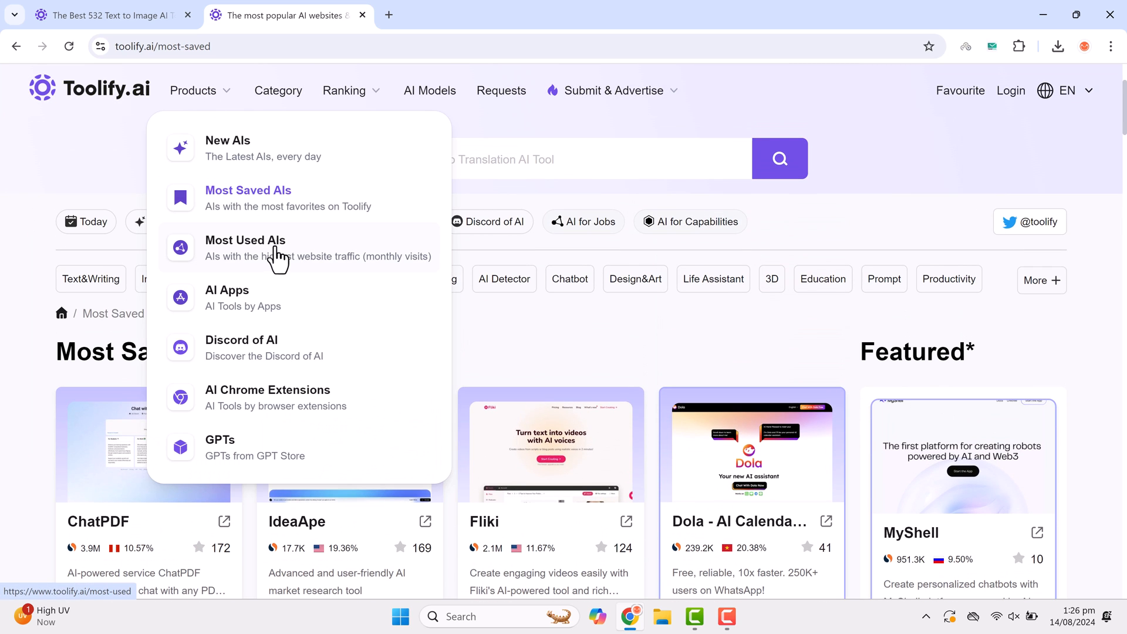
# - Show the Most Used AIs ranking led by ChatGPT, OpenAI and Sora, scrolling its list
pyautogui.click(245, 240)
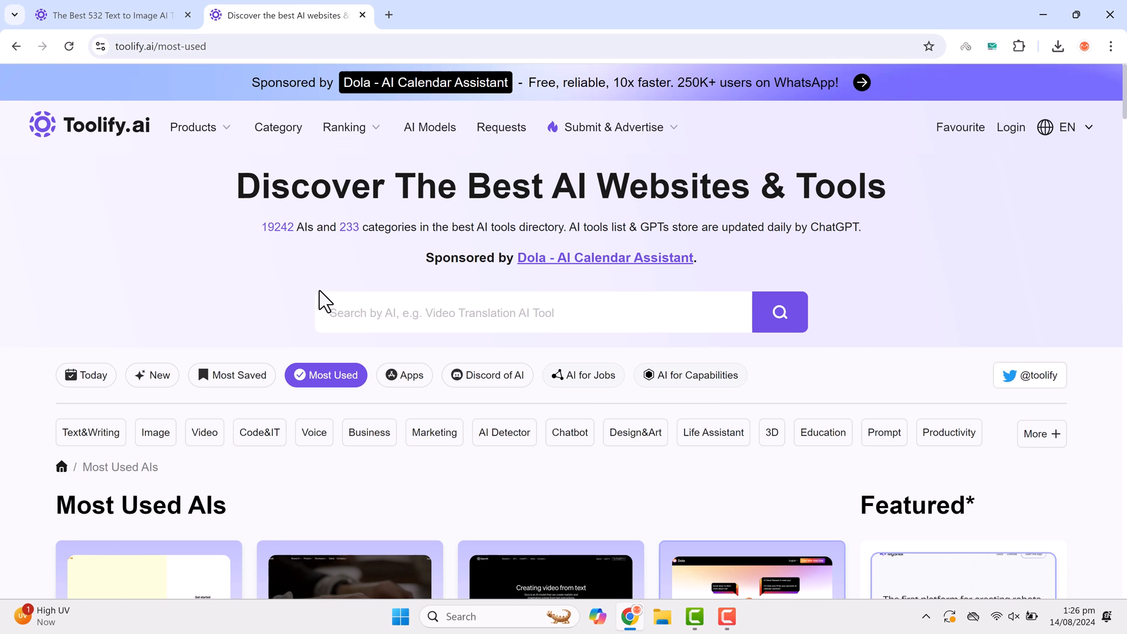
pyautogui.scroll(-3)
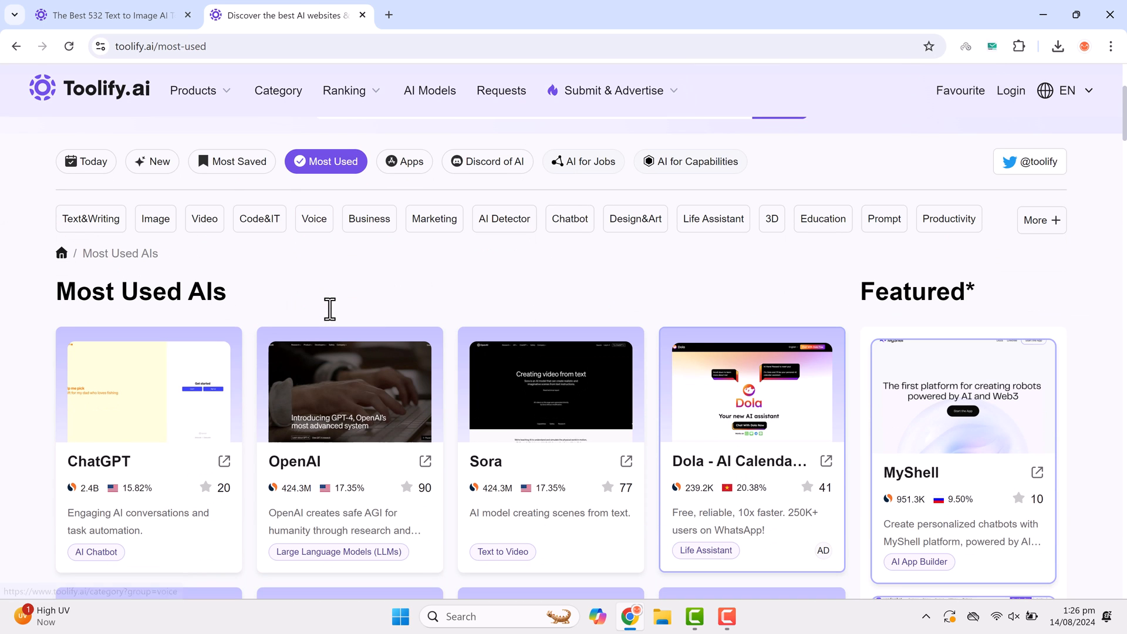
pyautogui.scroll(-3)
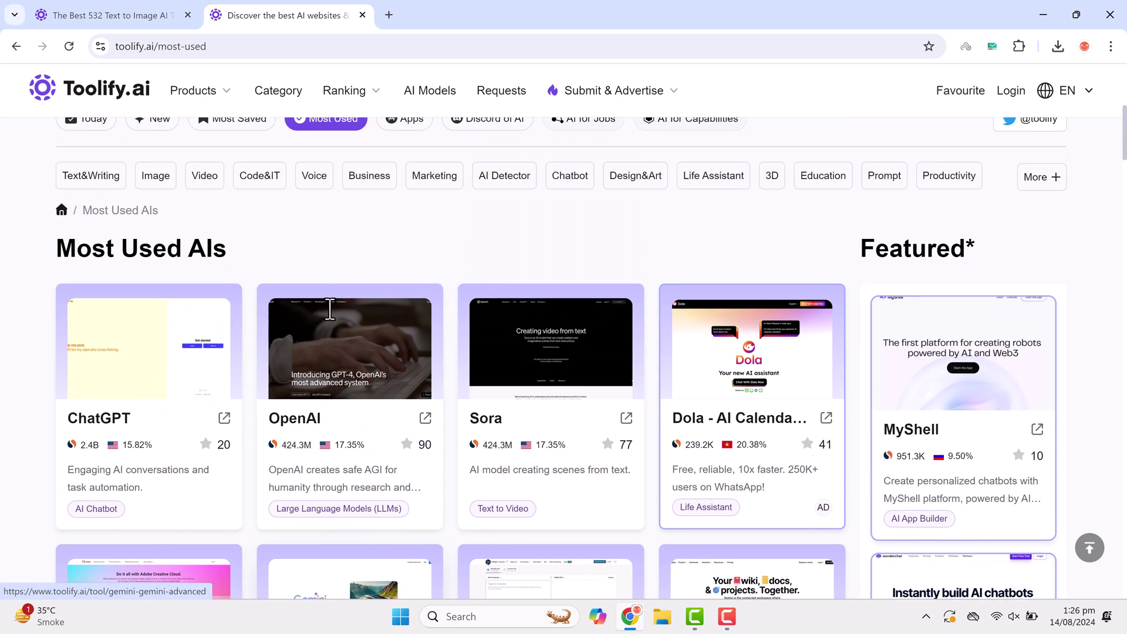
pyautogui.click(192, 91)
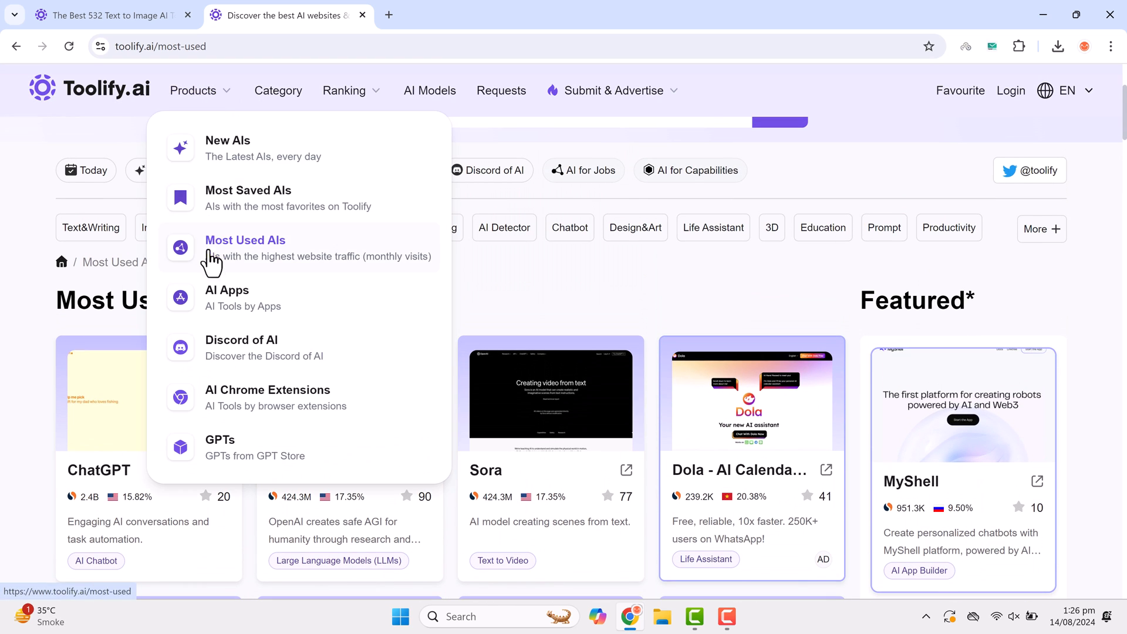
pyautogui.moveTo(301, 416)
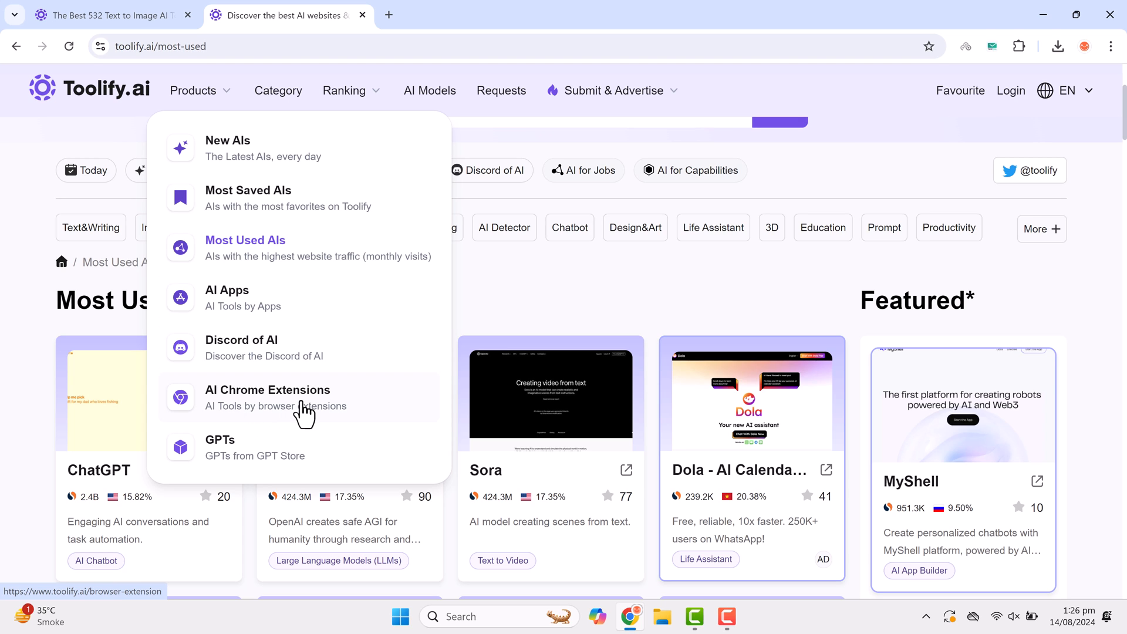
pyautogui.moveTo(259, 464)
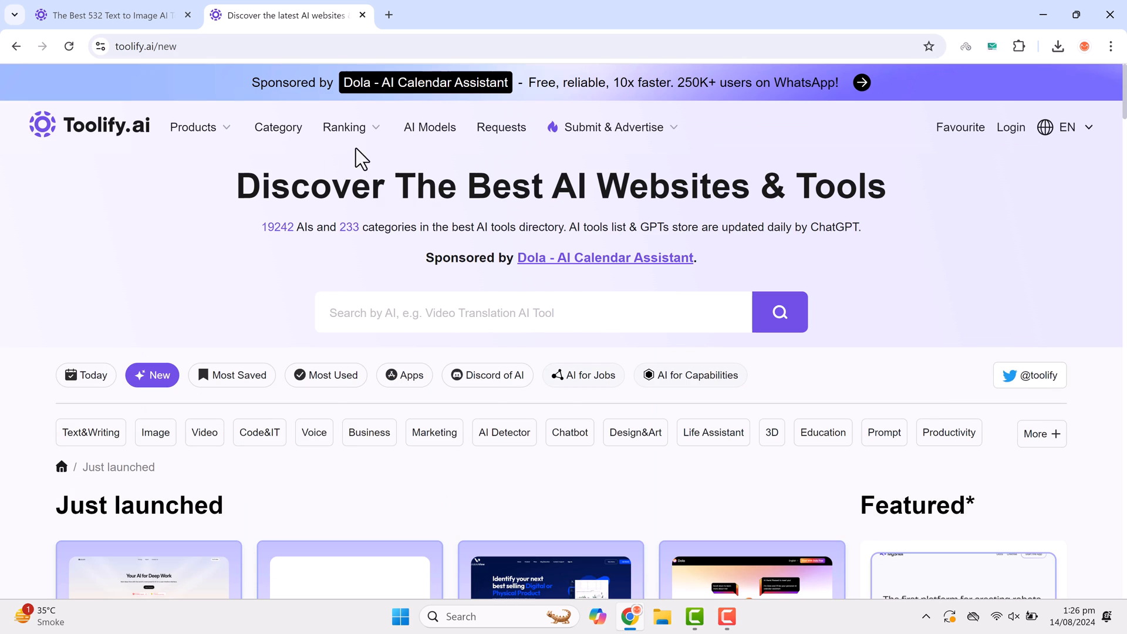
# - Show the Top AI By Monthly ranking from the Ranking menu
pyautogui.click(343, 128)
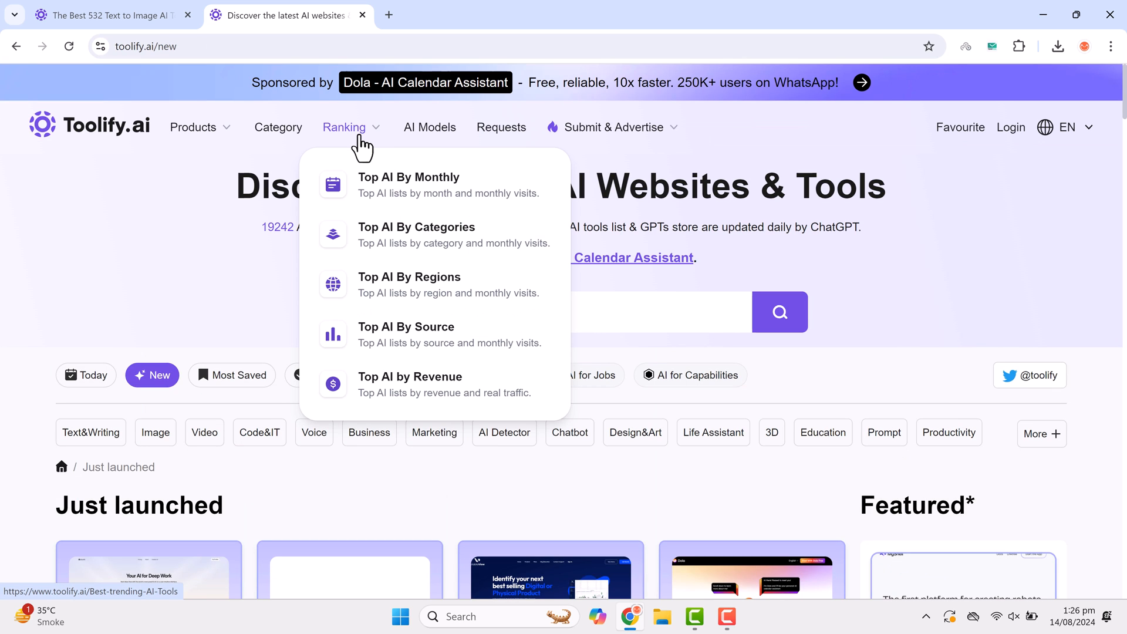
pyautogui.moveTo(387, 173)
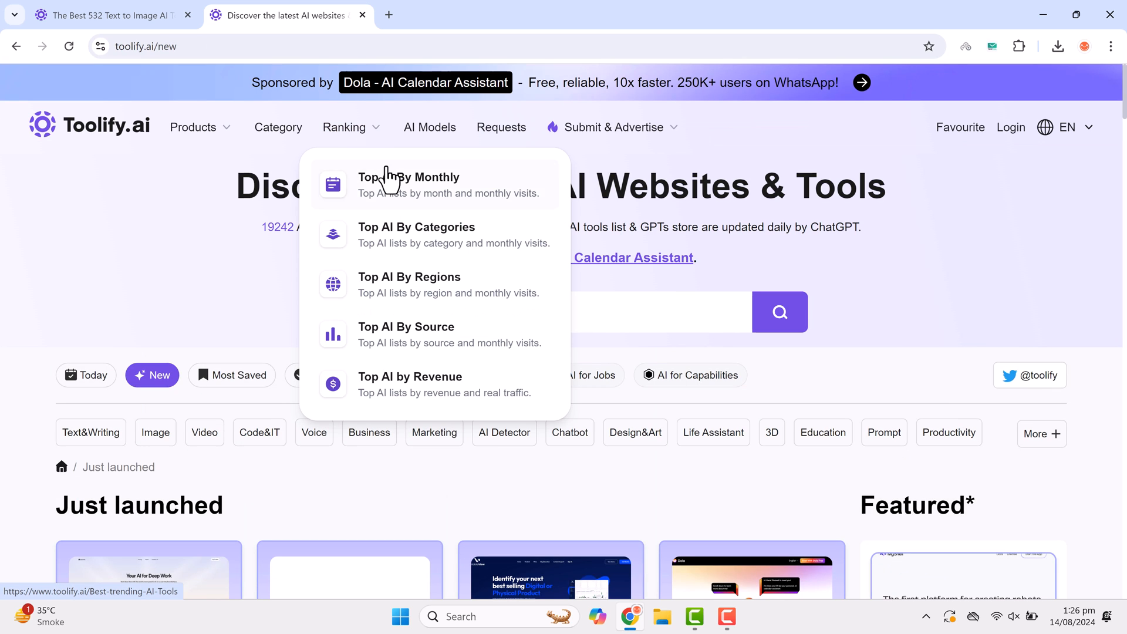
pyautogui.moveTo(418, 200)
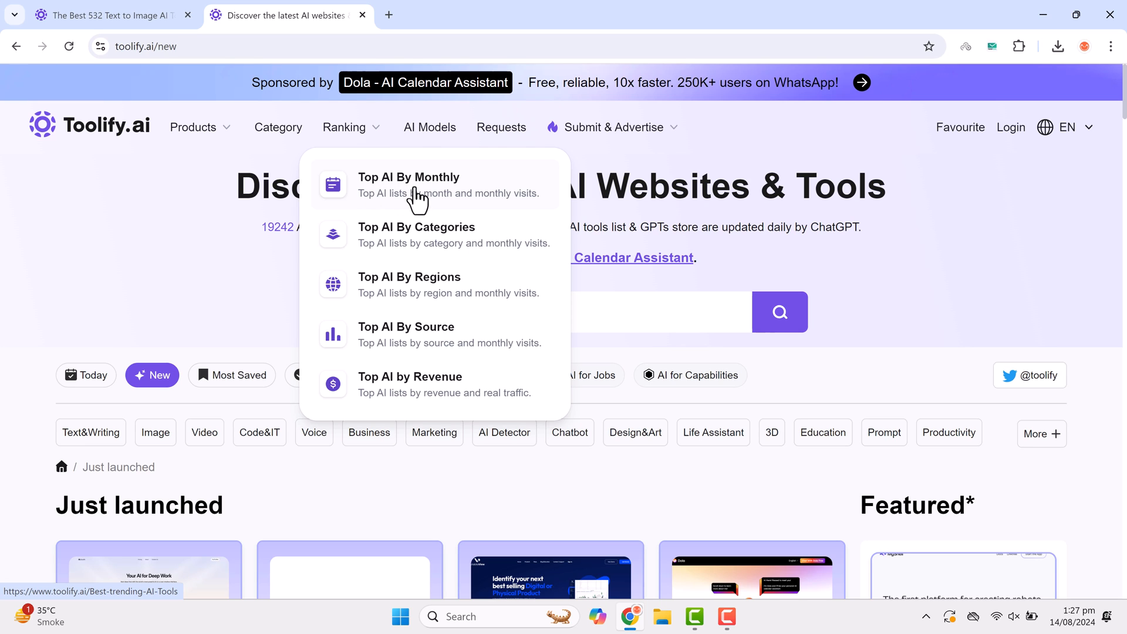
pyautogui.click(408, 178)
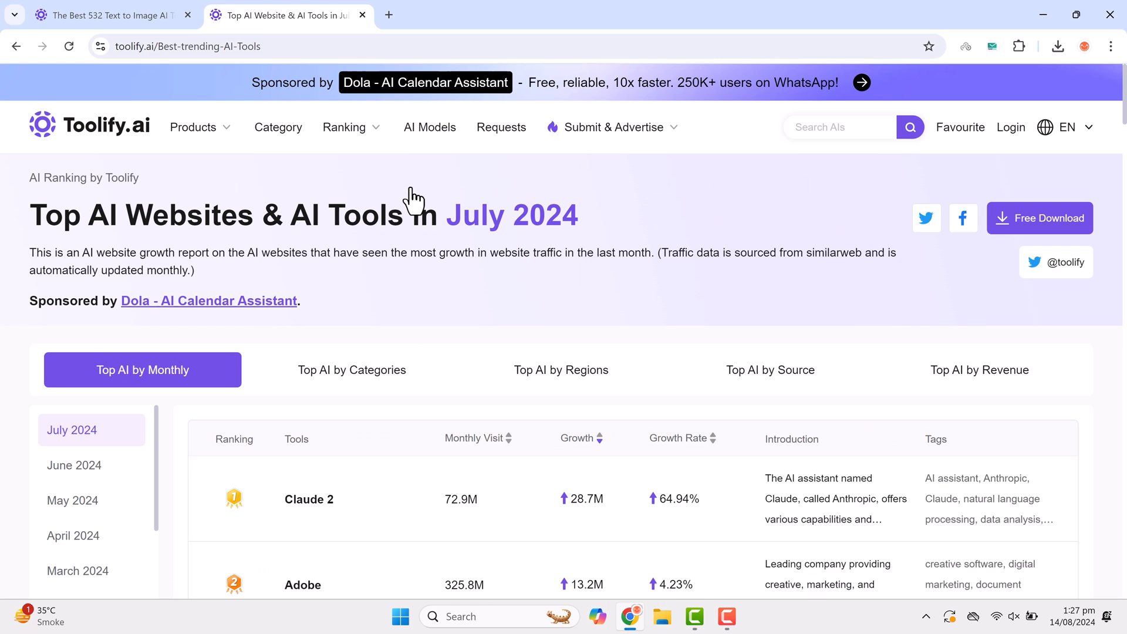
# - Show the Top AI By Regions ranking for the United Kingdom
pyautogui.click(344, 127)
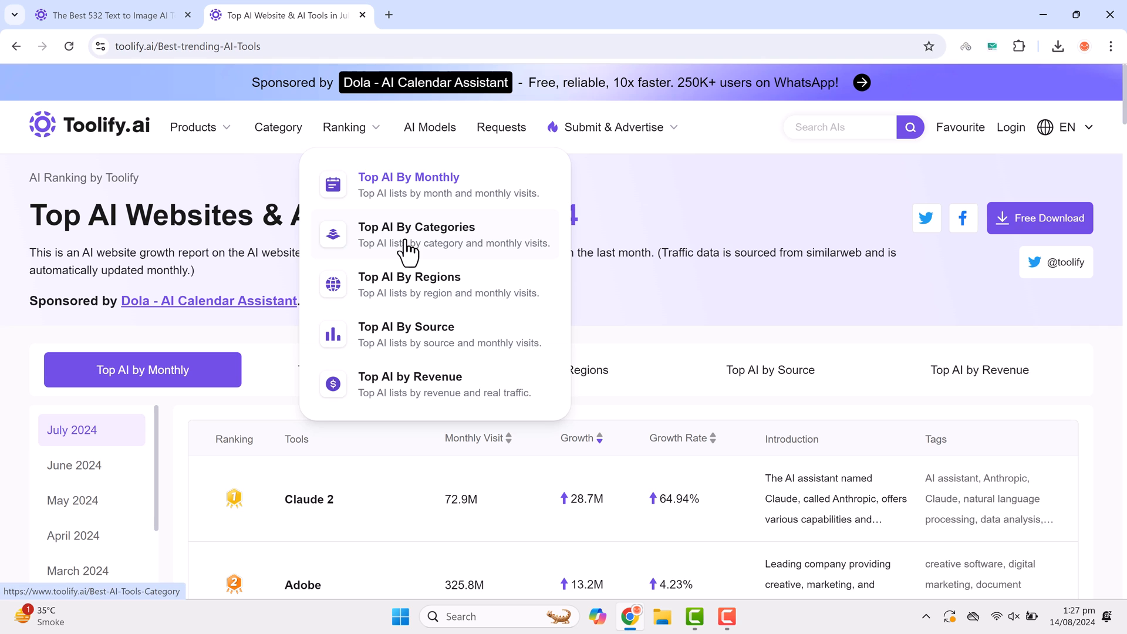
pyautogui.click(409, 277)
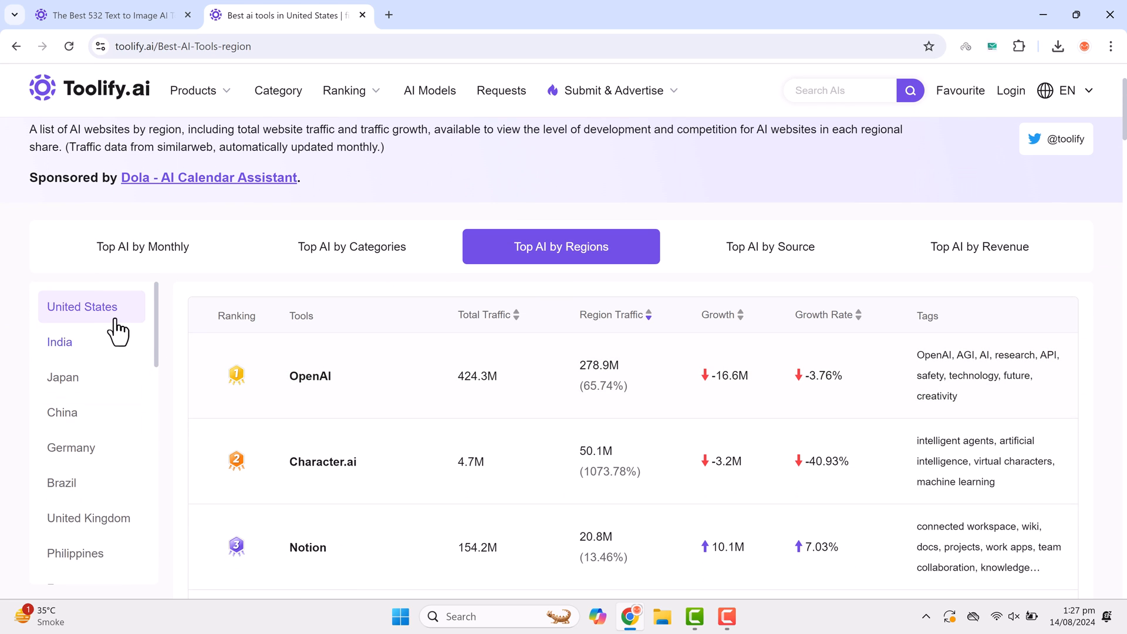
pyautogui.moveTo(82, 381)
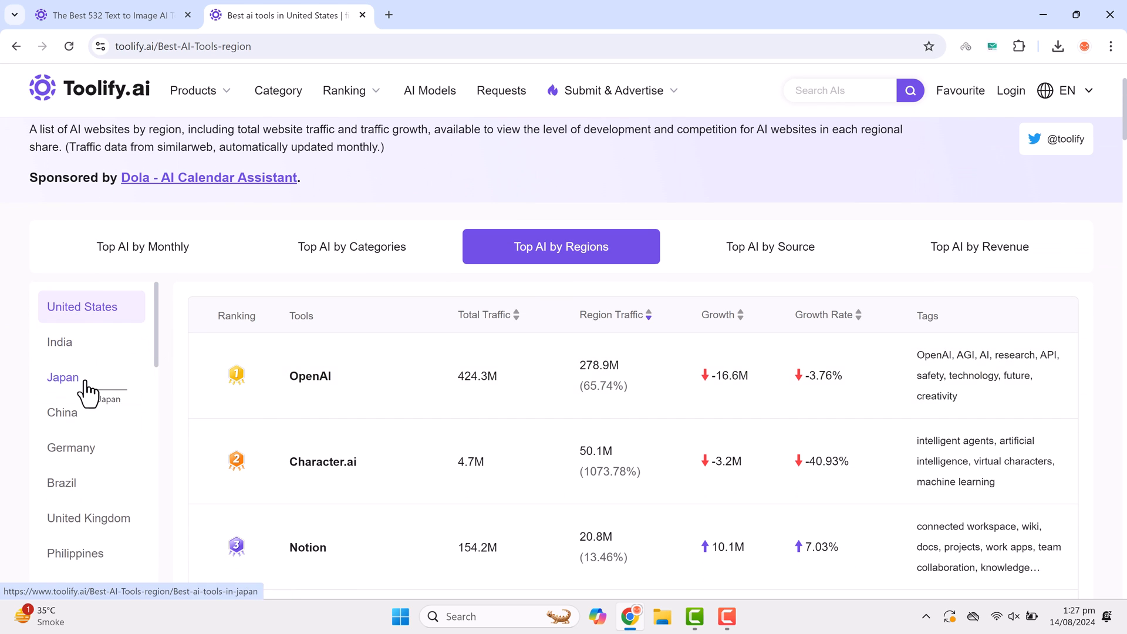
pyautogui.click(89, 517)
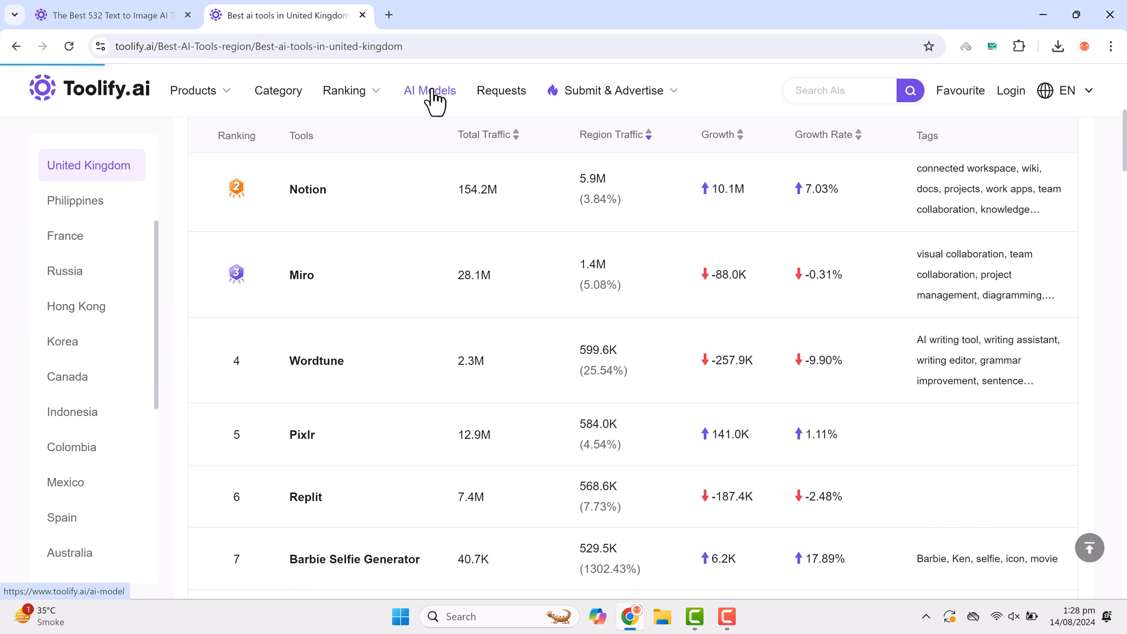
# - Visit the AI Models directory, then the AI Tool Requests / Q&A page
pyautogui.click(429, 90)
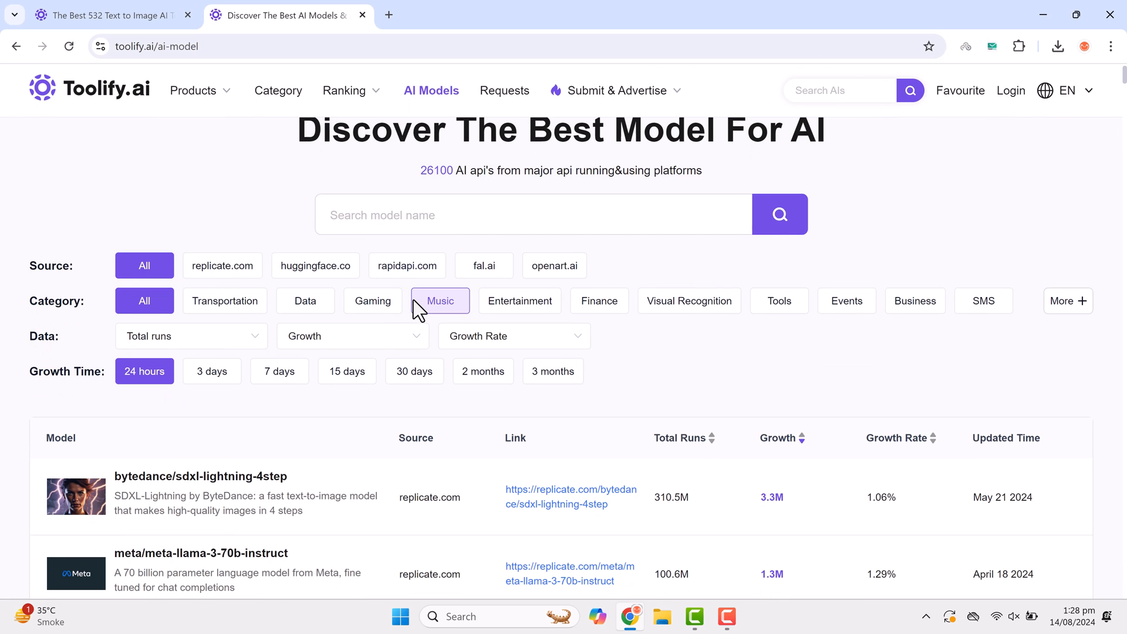
pyautogui.click(504, 91)
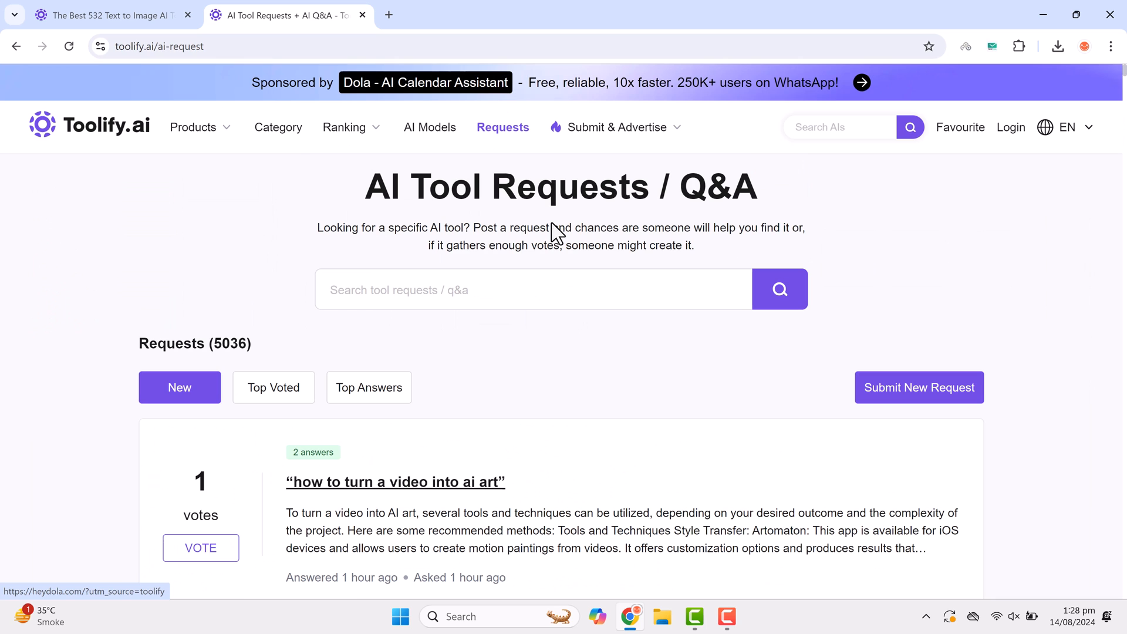
# - Scroll the request list past the Sora AI question and show the Submit & Advertise options
pyautogui.scroll(-3)
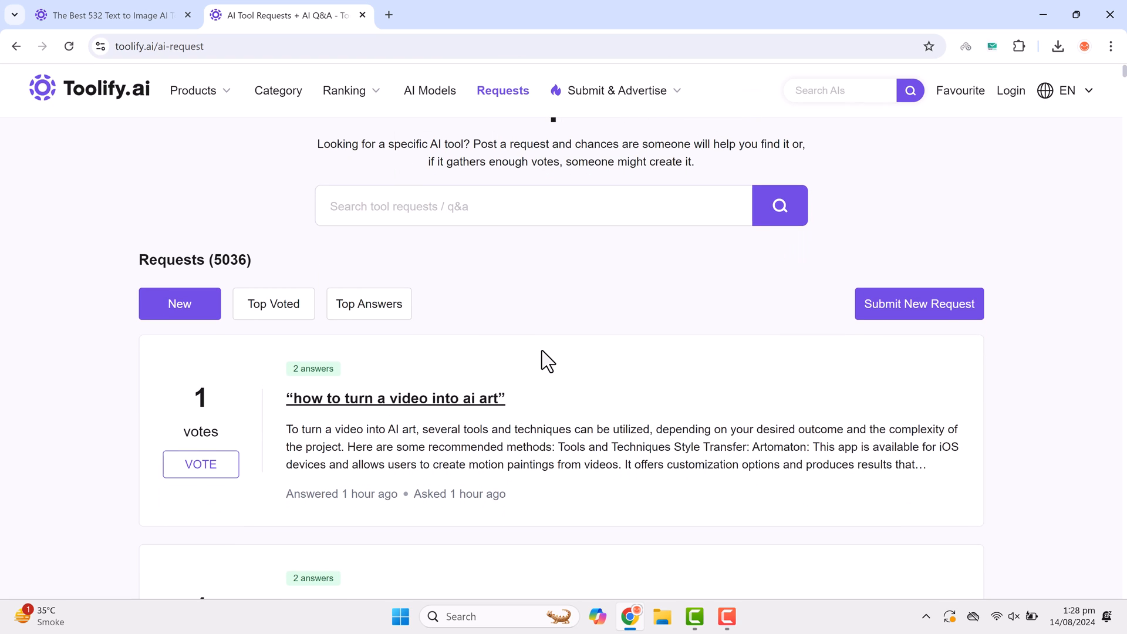
pyautogui.click(450, 206)
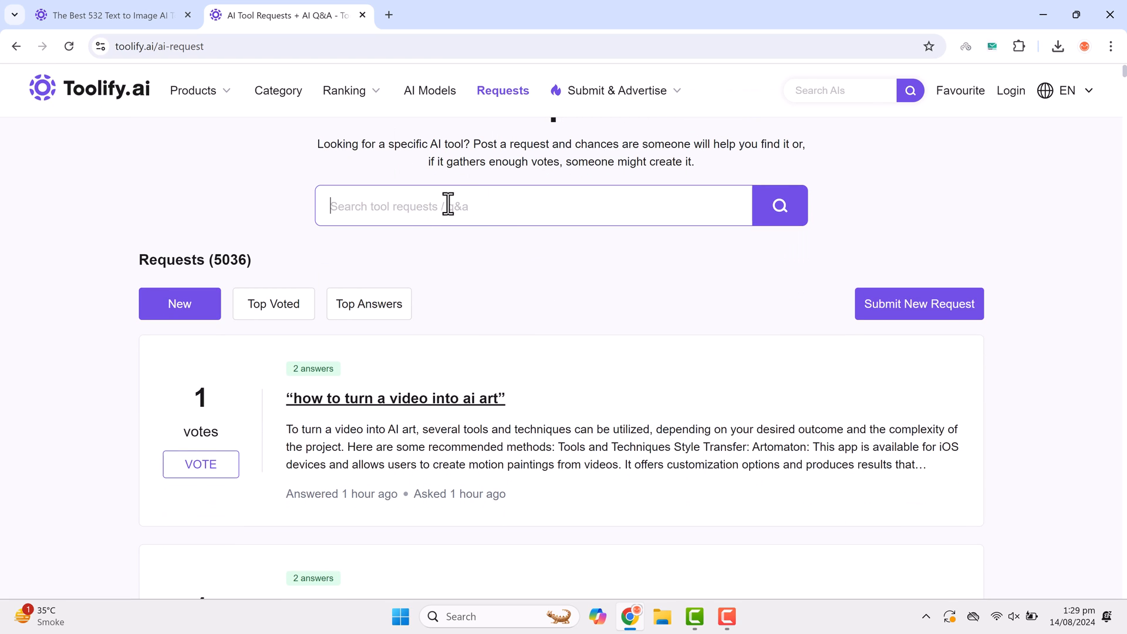
pyautogui.moveTo(481, 272)
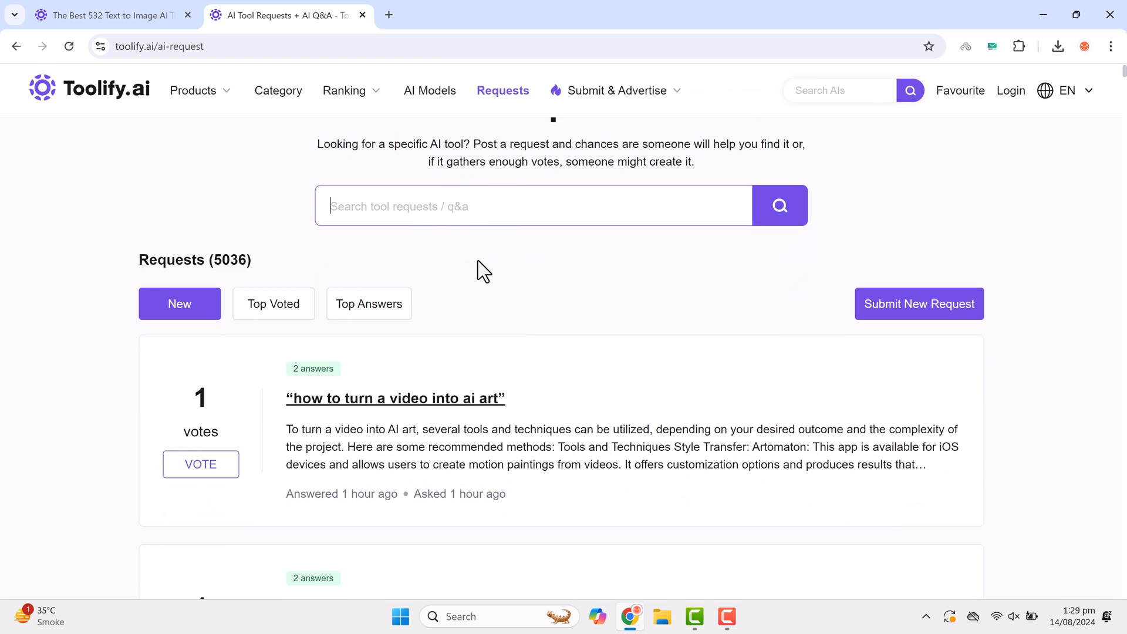
pyautogui.scroll(-3)
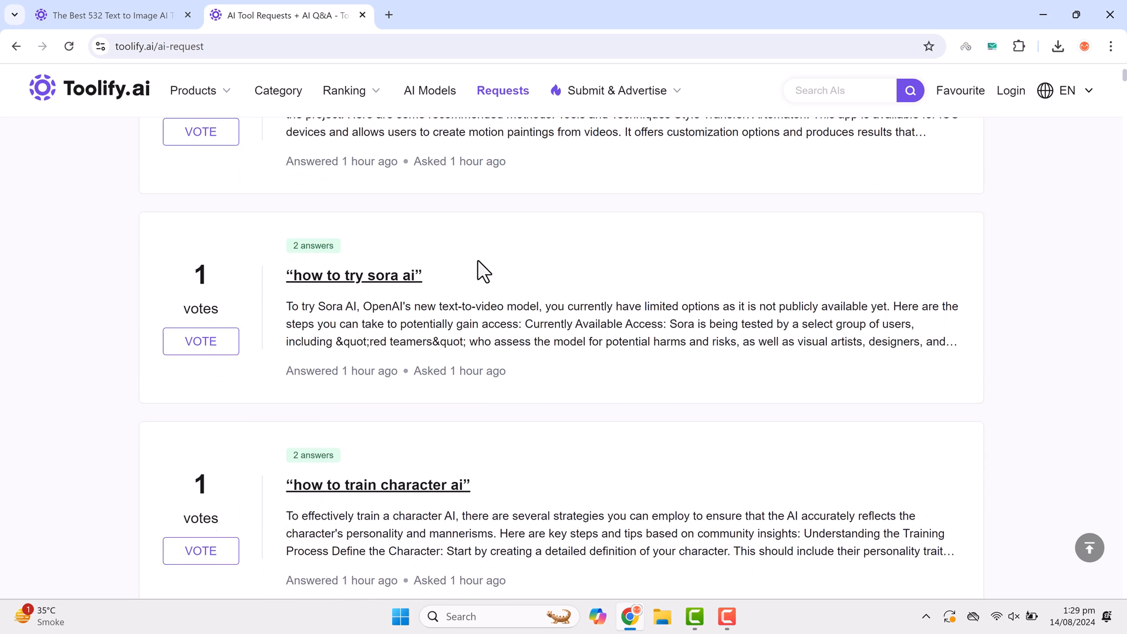
pyautogui.scroll(3)
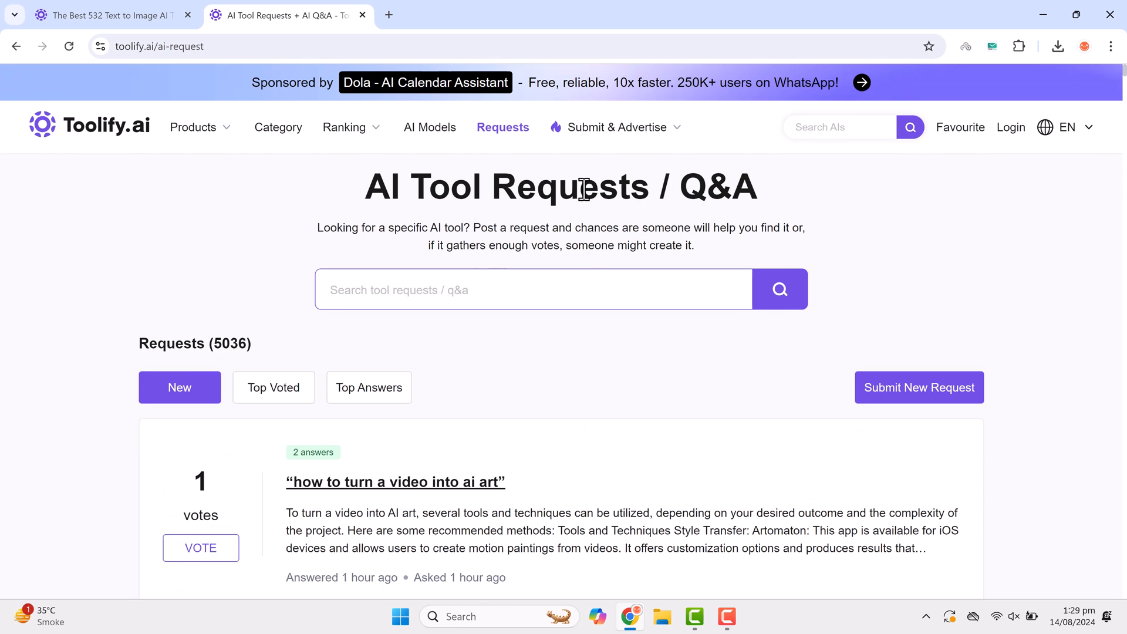
pyautogui.click(618, 127)
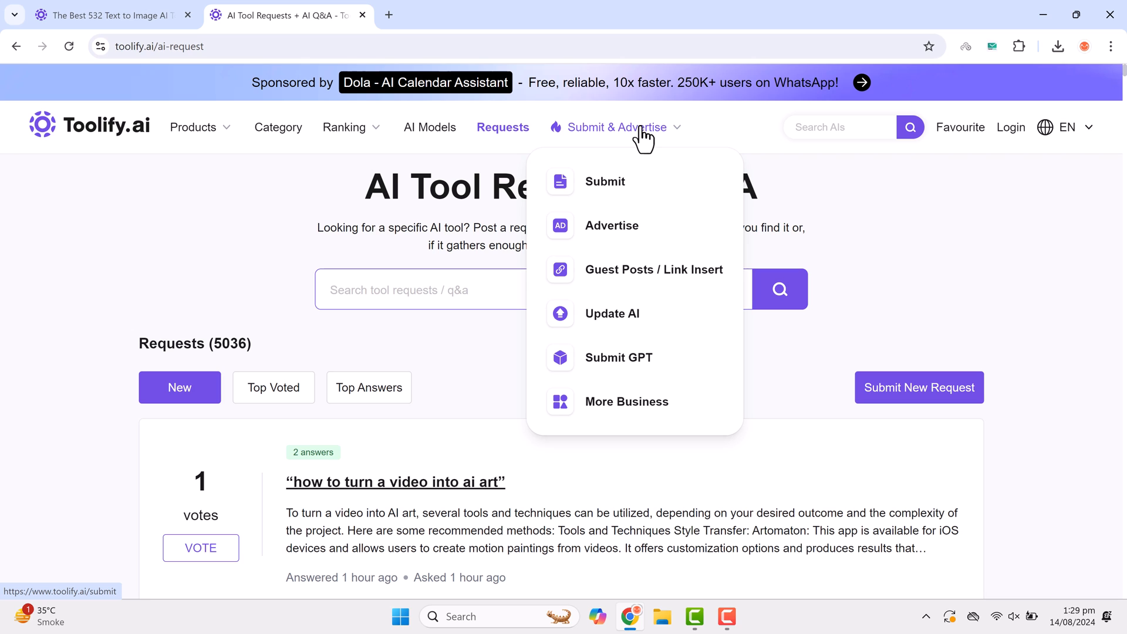
pyautogui.moveTo(627, 211)
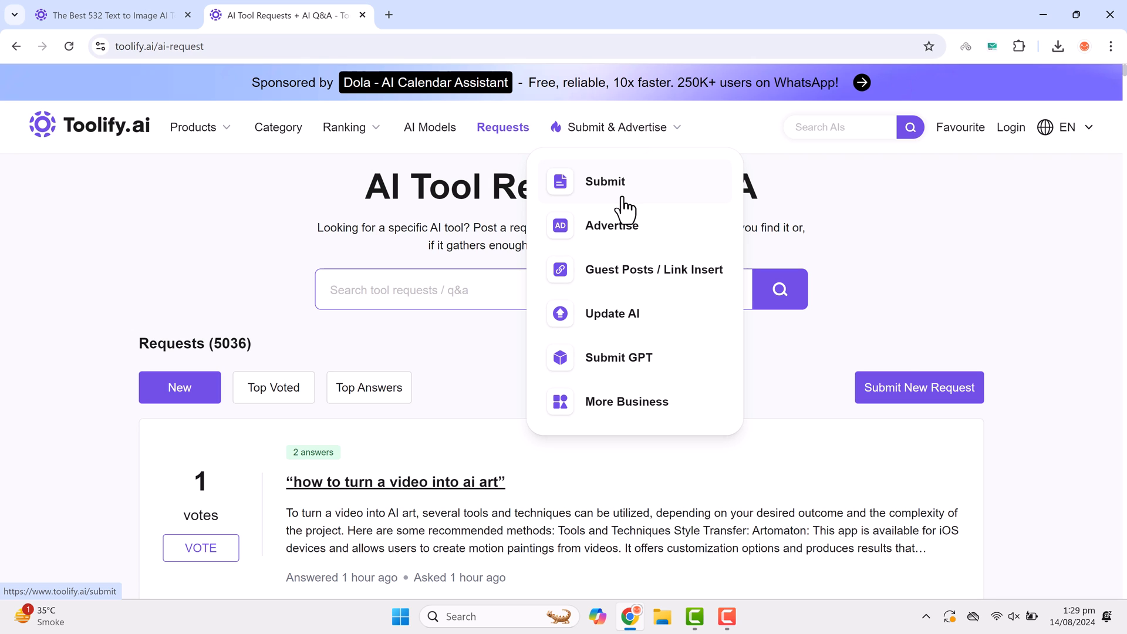
# - Review the Submit AI page's tool form, $99 price, listing benefits and FAQ, returning to the top
pyautogui.click(605, 181)
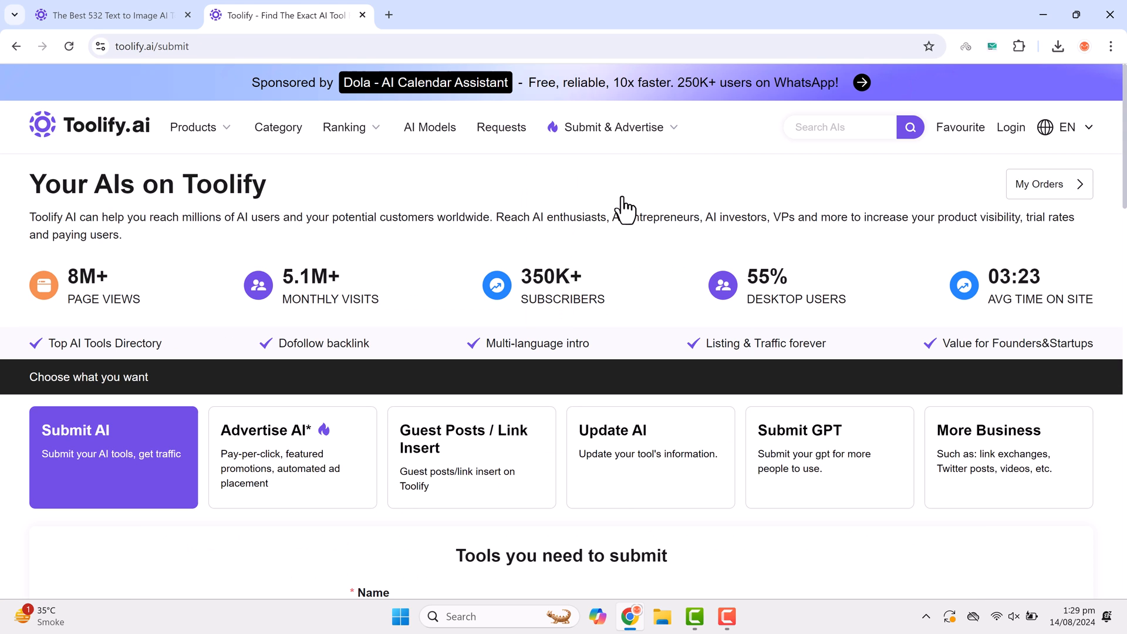
pyautogui.moveTo(77, 276)
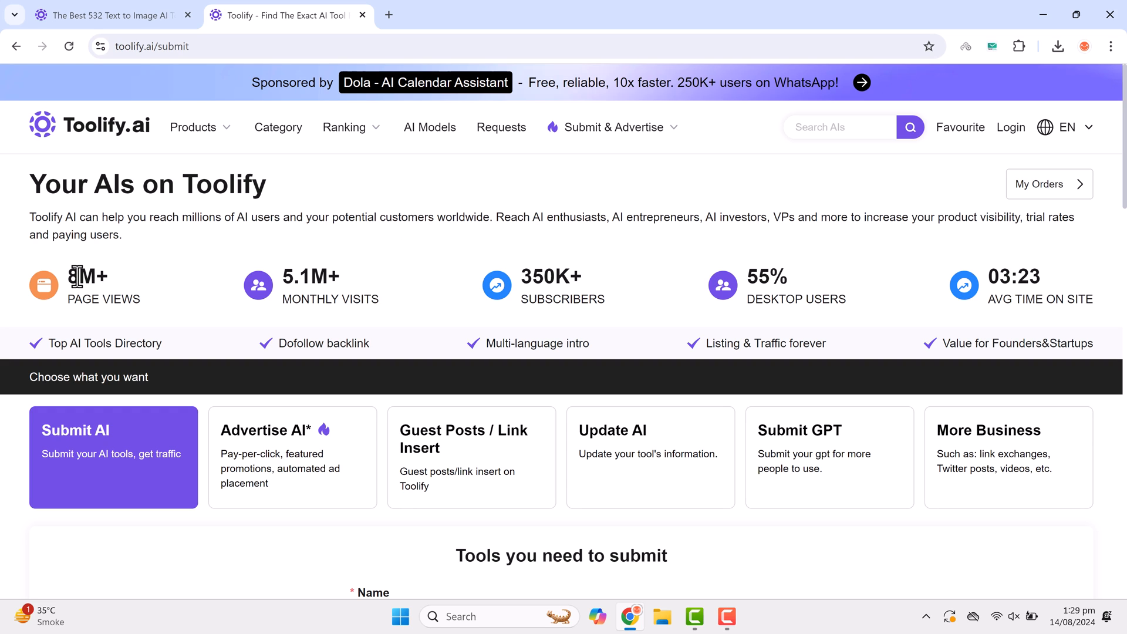
pyautogui.moveTo(293, 272)
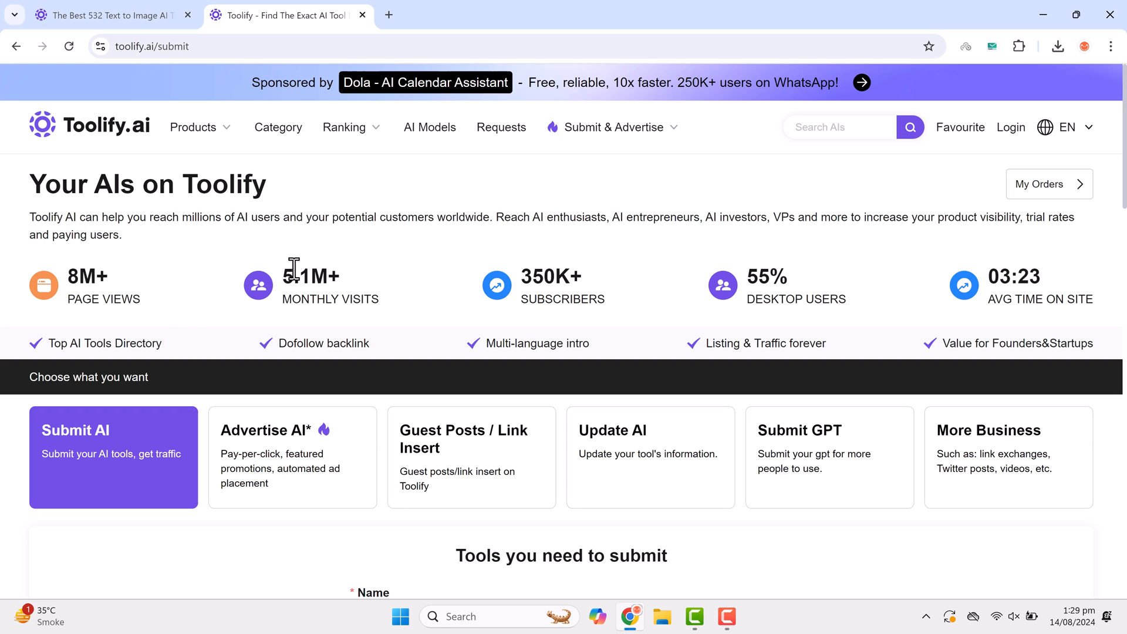
pyautogui.moveTo(482, 310)
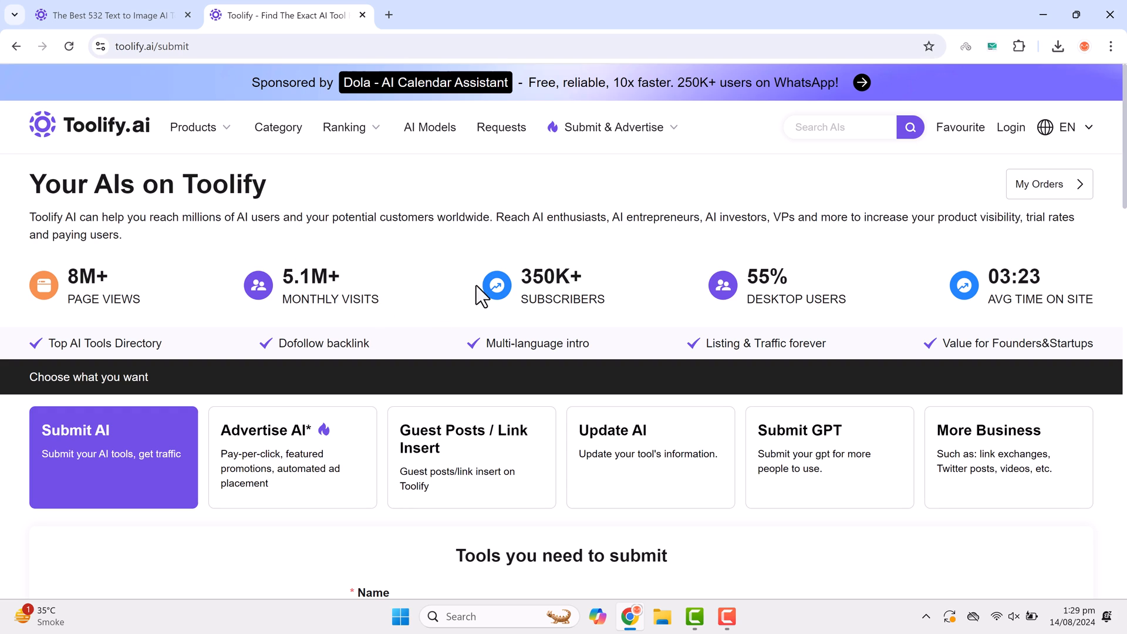
pyautogui.moveTo(762, 286)
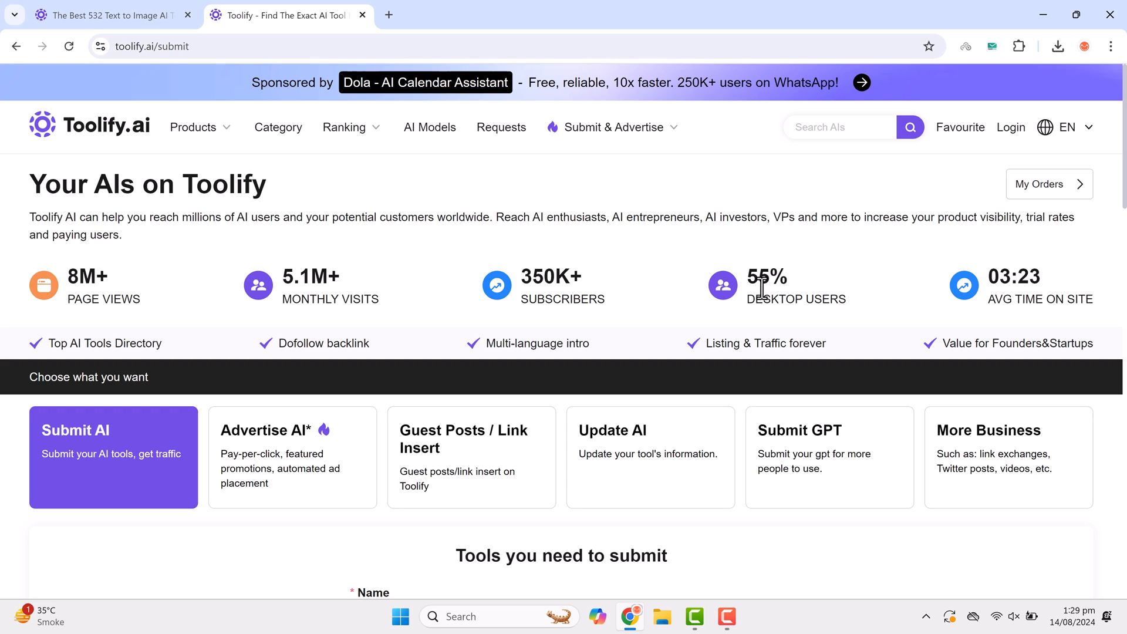
pyautogui.scroll(-3)
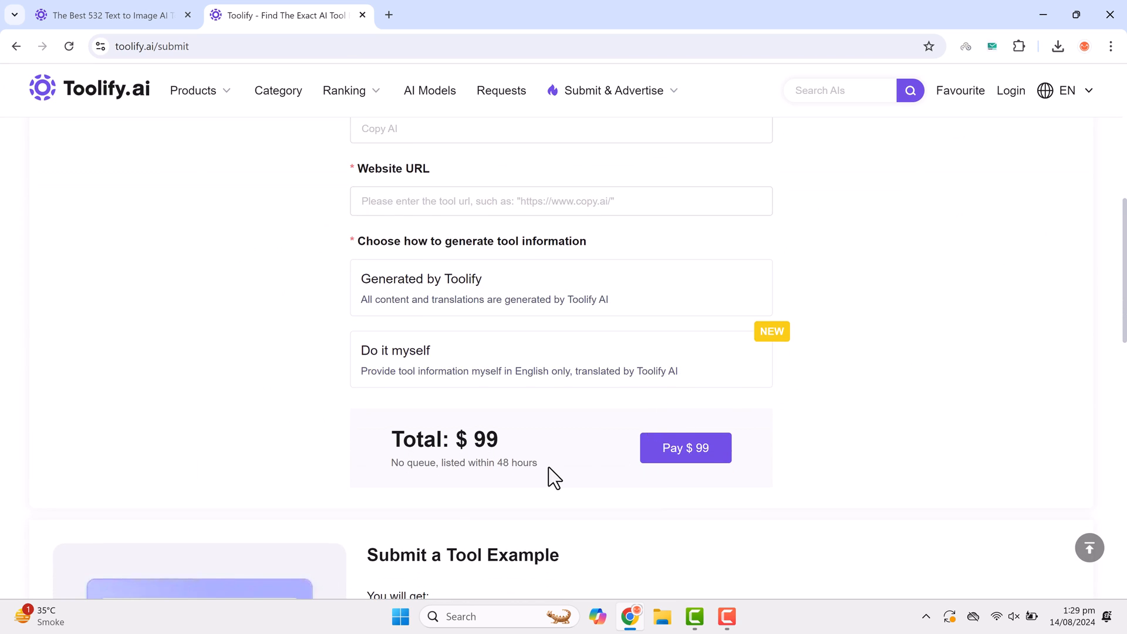
pyautogui.scroll(-3)
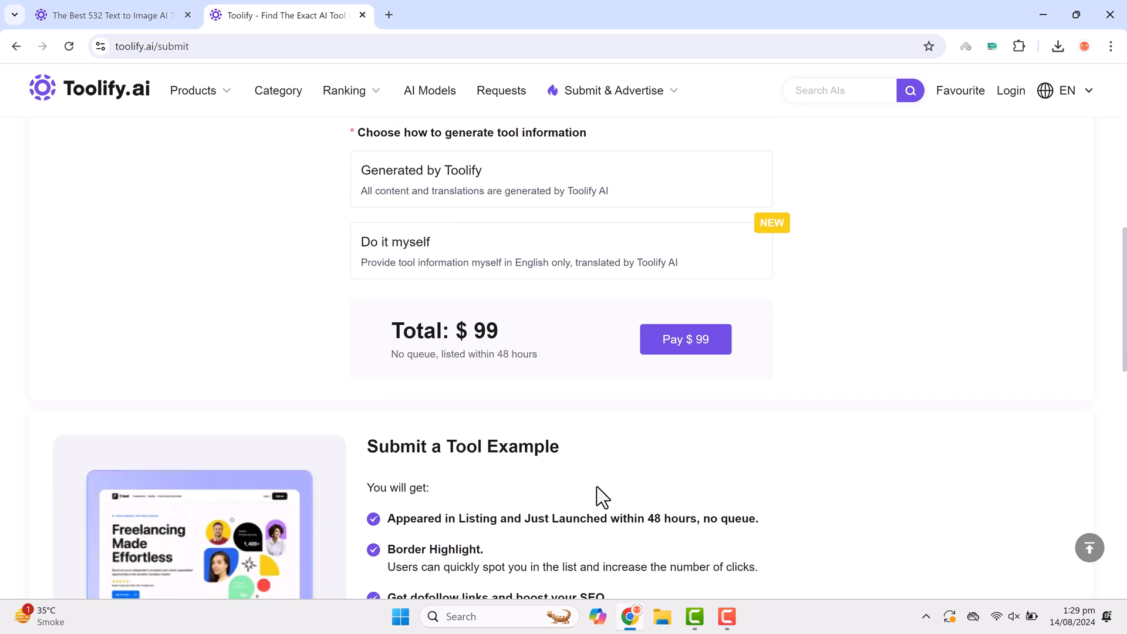
pyautogui.scroll(-3)
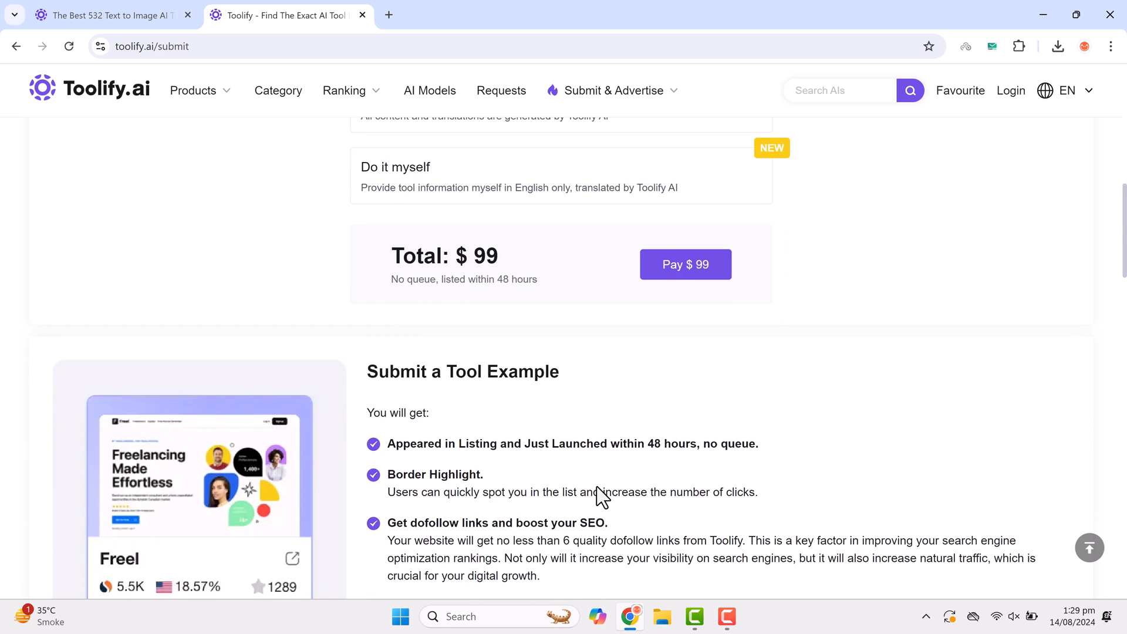
pyautogui.scroll(-3)
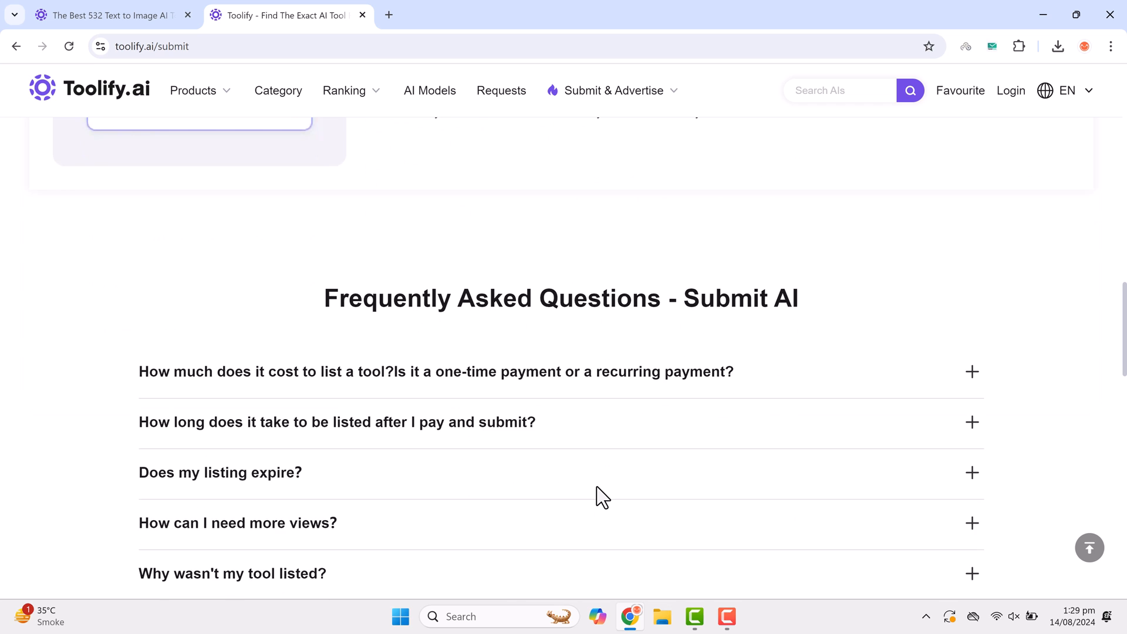
pyautogui.scroll(3)
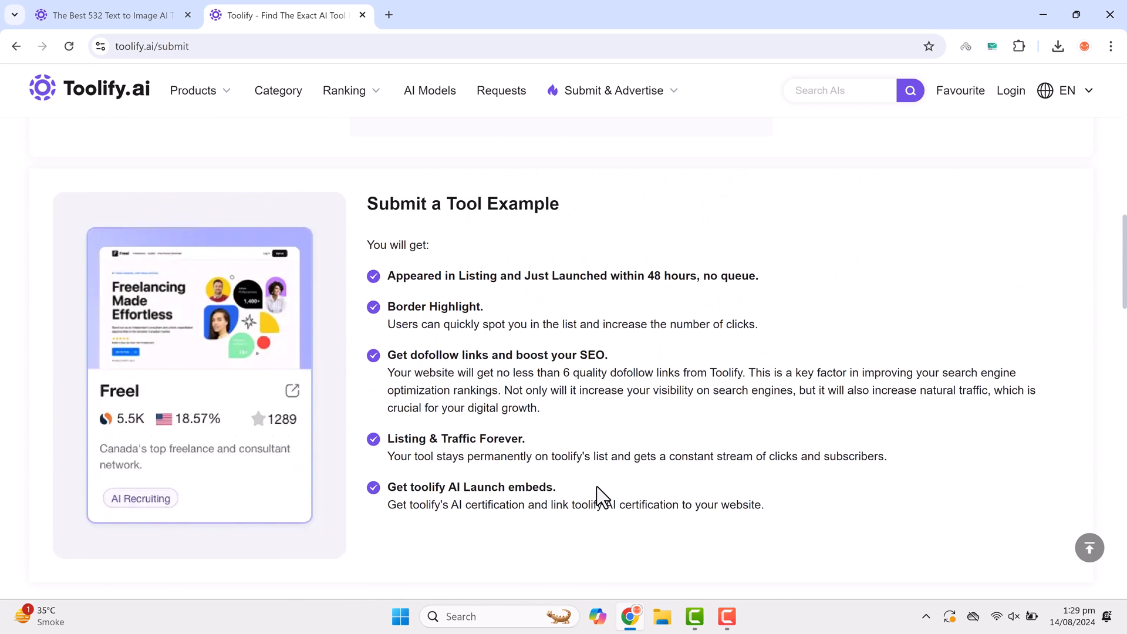
pyautogui.scroll(-3)
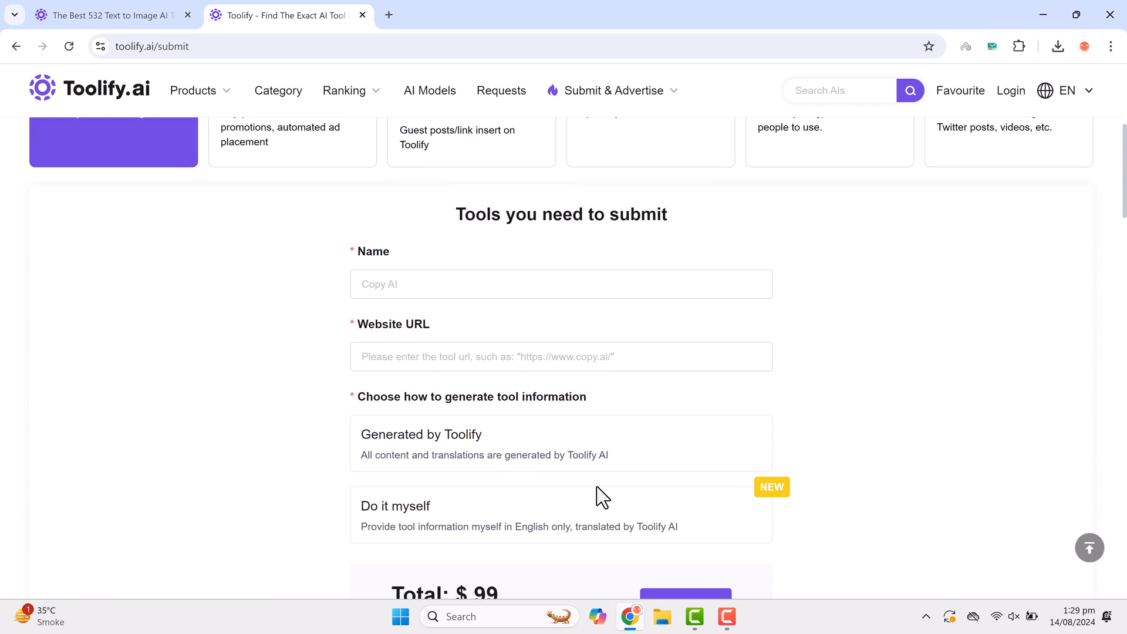
pyautogui.scroll(3)
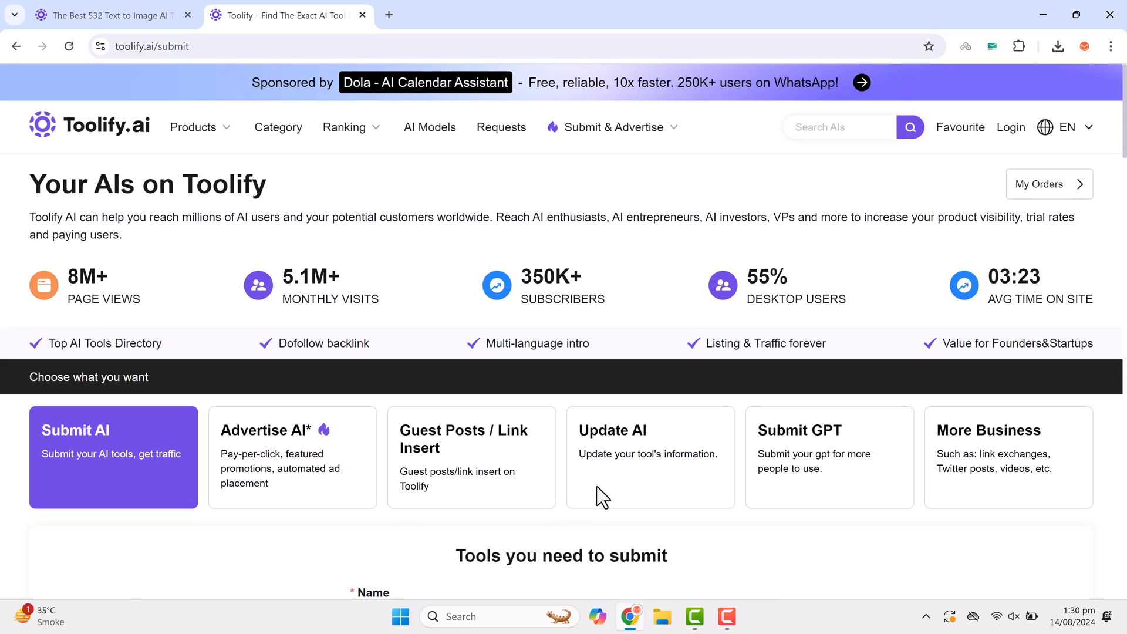